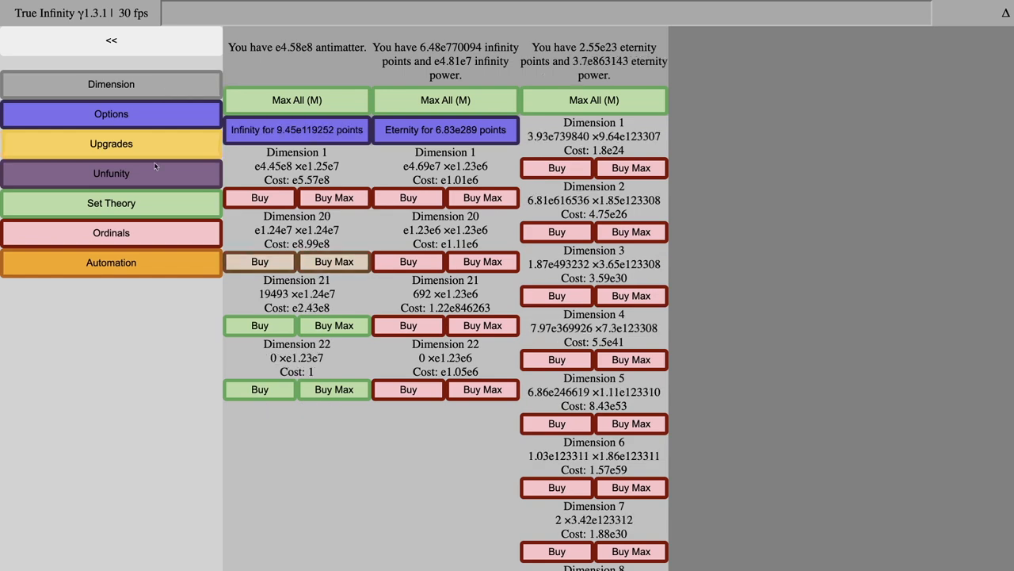
- Buy Unfunity upgrades: Double Unfun to 14, Online Unfun to 7, Super Unfun to 10
{"action": "left_click", "coordinate": [111, 173]}
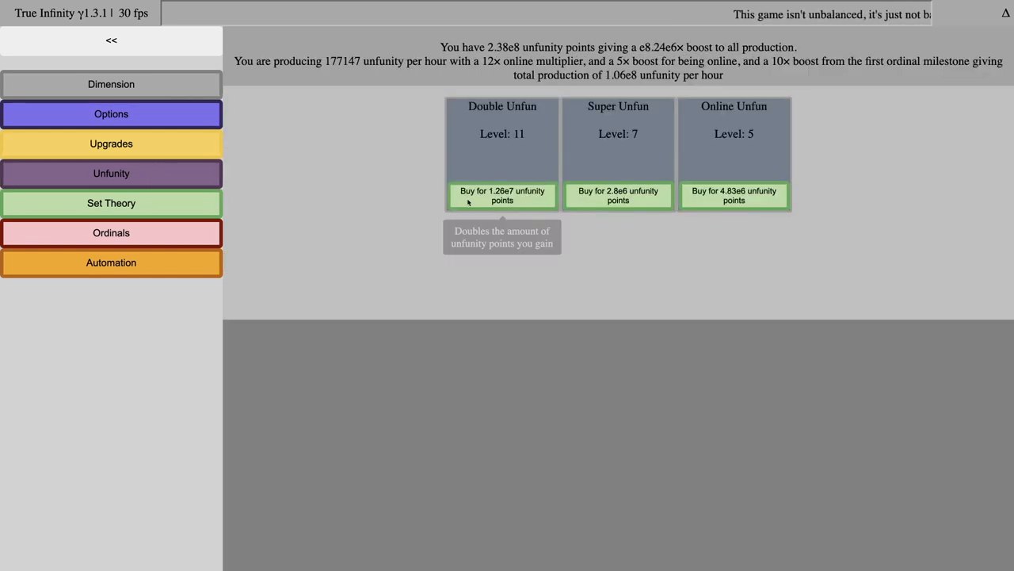
{"action": "left_click", "coordinate": [502, 195]}
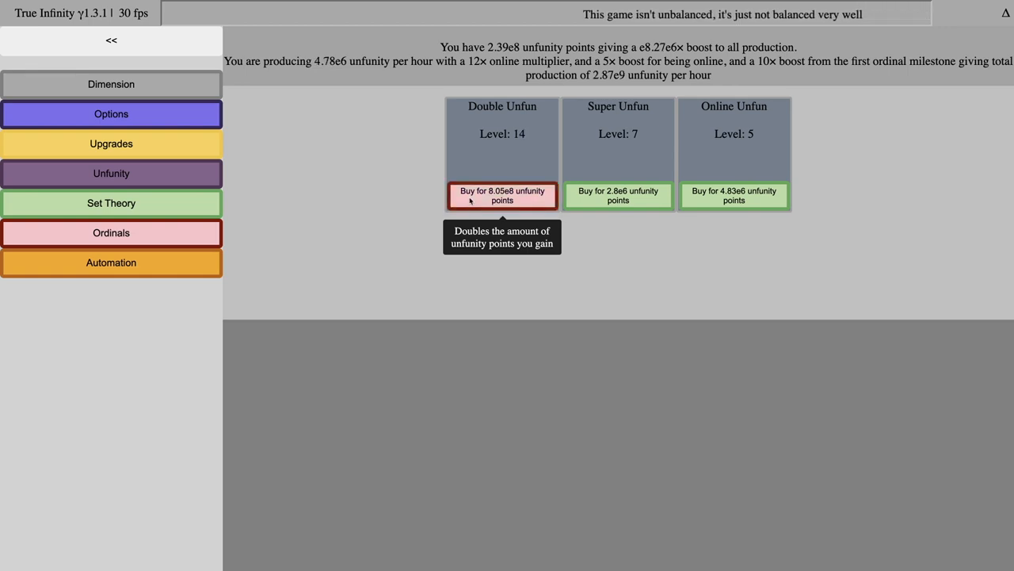
{"action": "left_click", "coordinate": [734, 195]}
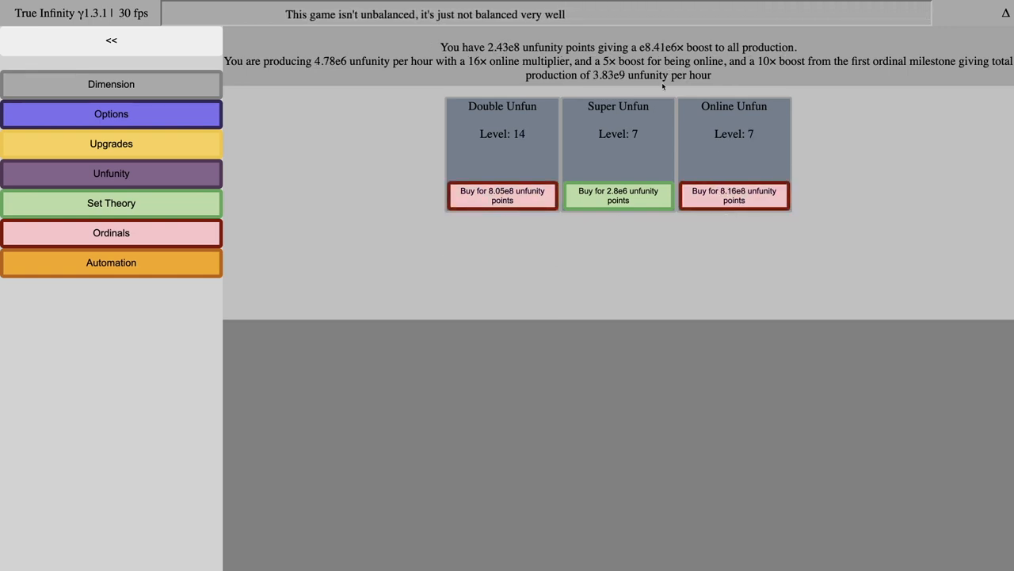
{"action": "mouse_move", "coordinate": [618, 194]}
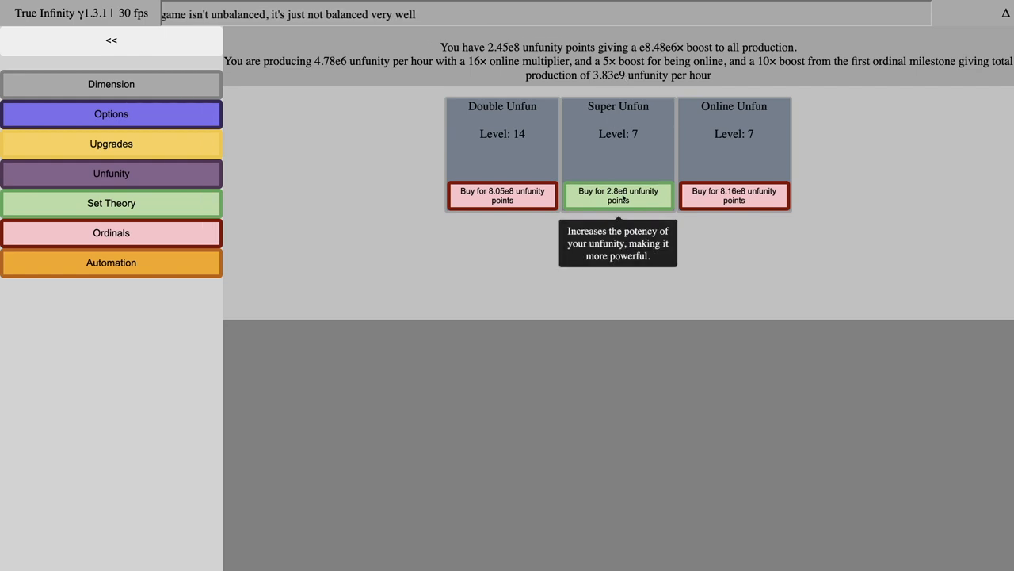
{"action": "left_click", "coordinate": [618, 195]}
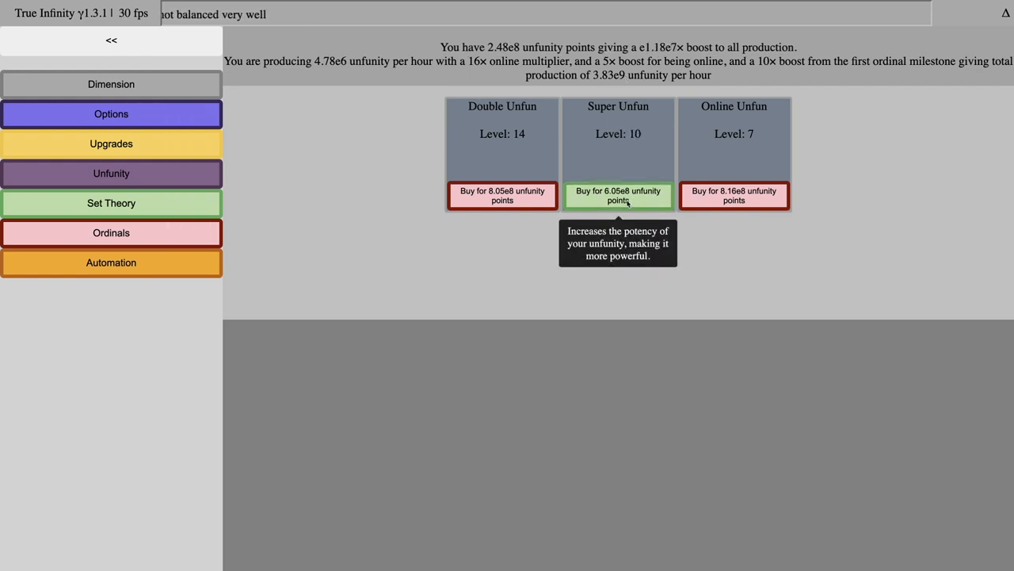
{"action": "left_click", "coordinate": [111, 84]}
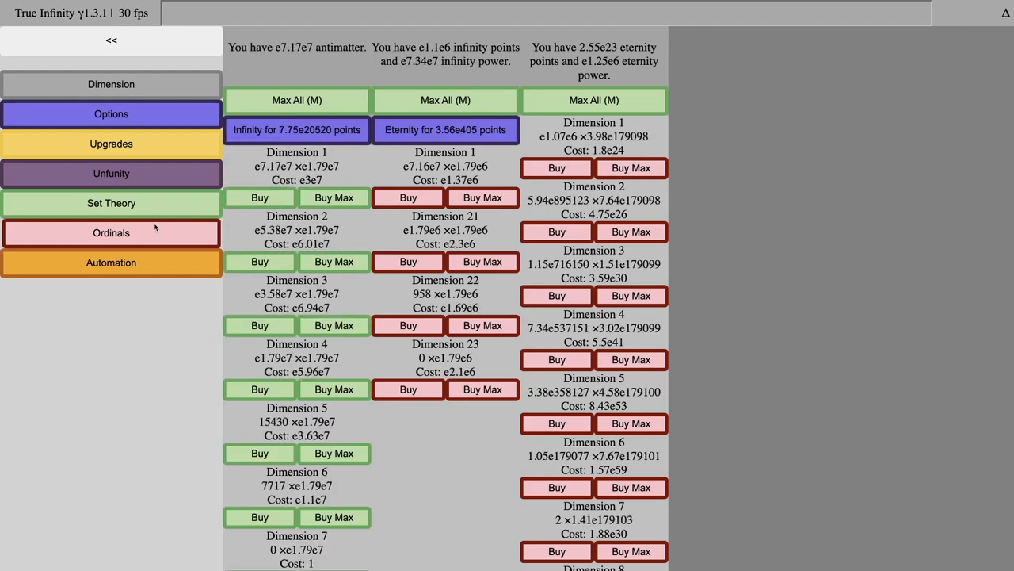
- Add omega squared on the Ordinals screen, growing the ordinal from ω5 to ω²
{"action": "left_click", "coordinate": [111, 232]}
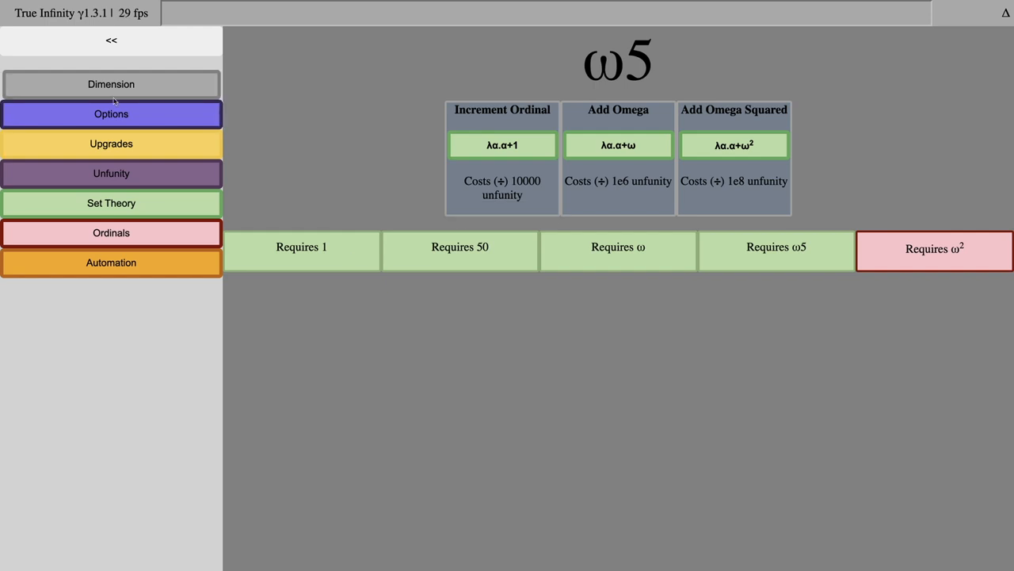
{"action": "left_click", "coordinate": [111, 84]}
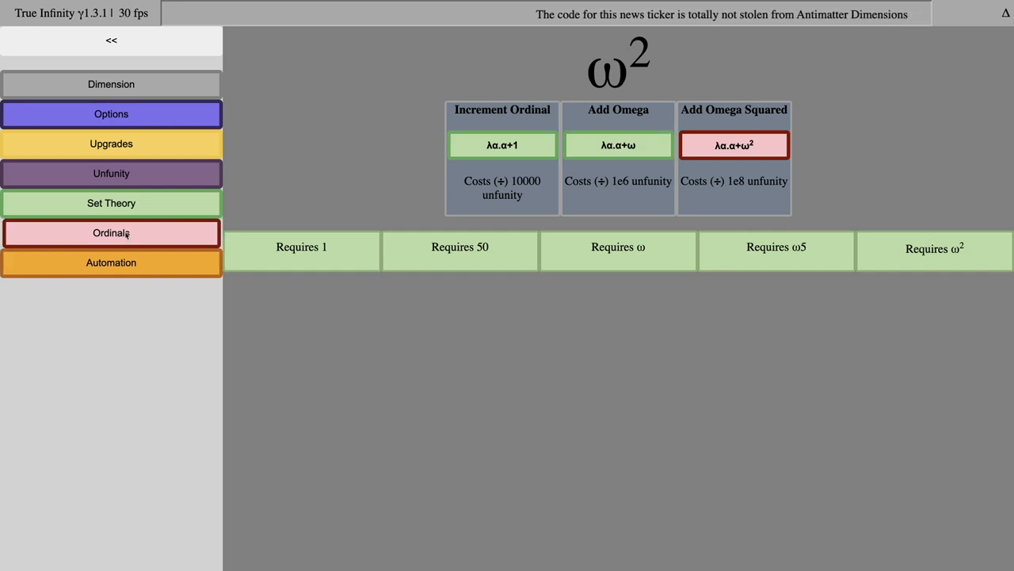
{"action": "left_click", "coordinate": [111, 203]}
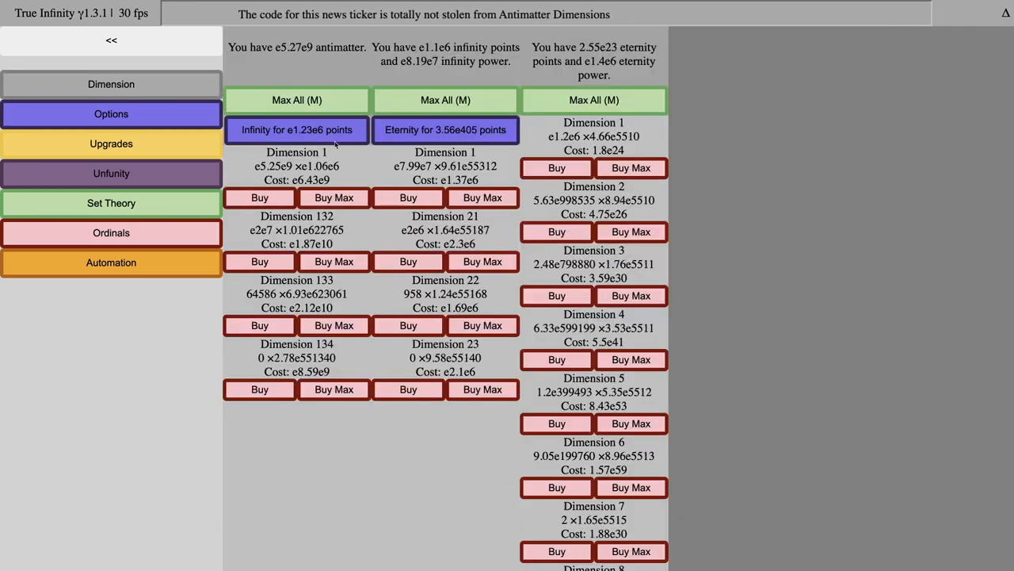
- Eternity for 3.56e405 points, then reality reset for 2 points
{"action": "left_click", "coordinate": [445, 130]}
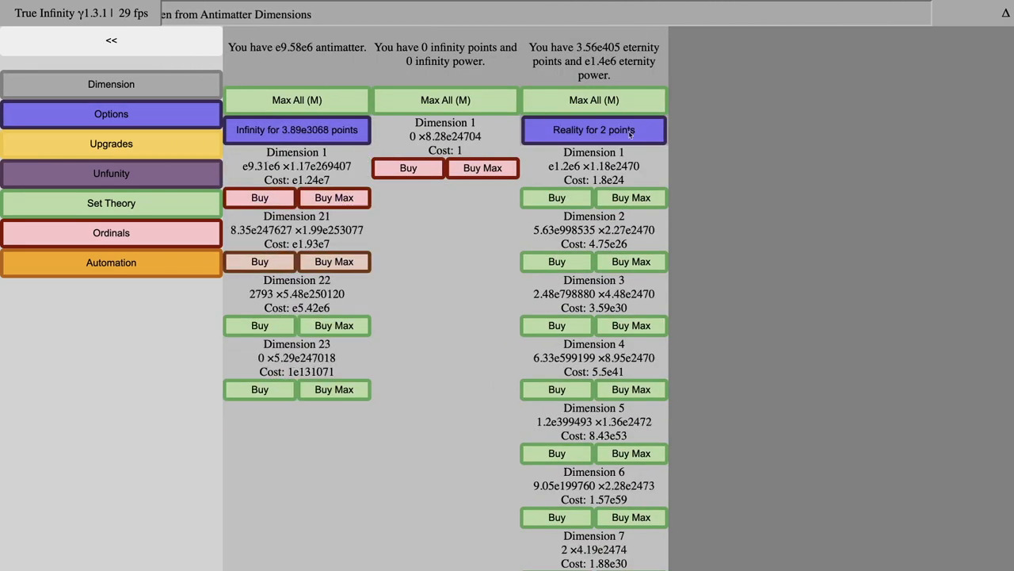
{"action": "left_click", "coordinate": [593, 129]}
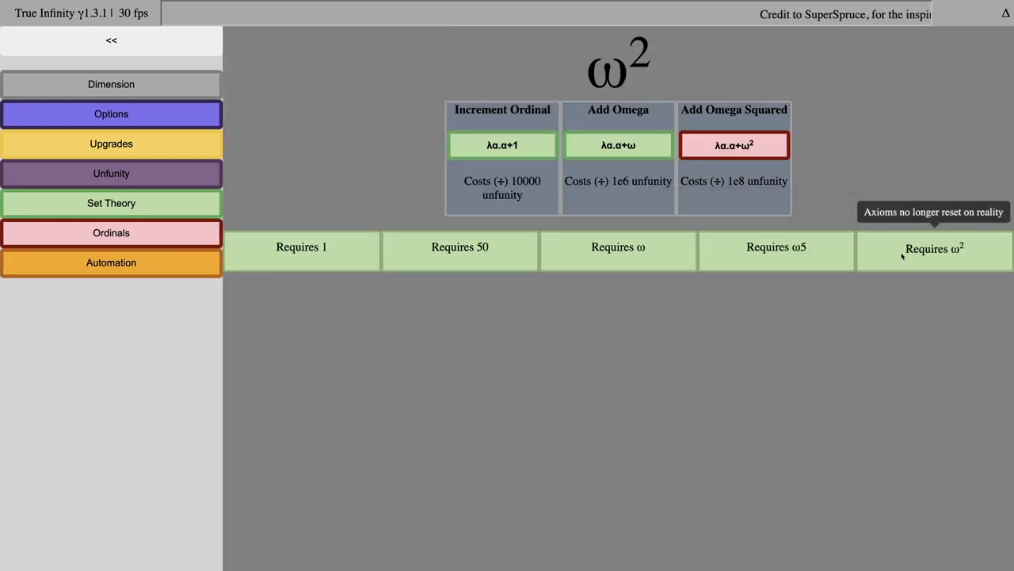
- Turn on Eternity Dimension Automation and eternity reset for 8.97e12 points
{"action": "left_click", "coordinate": [111, 262]}
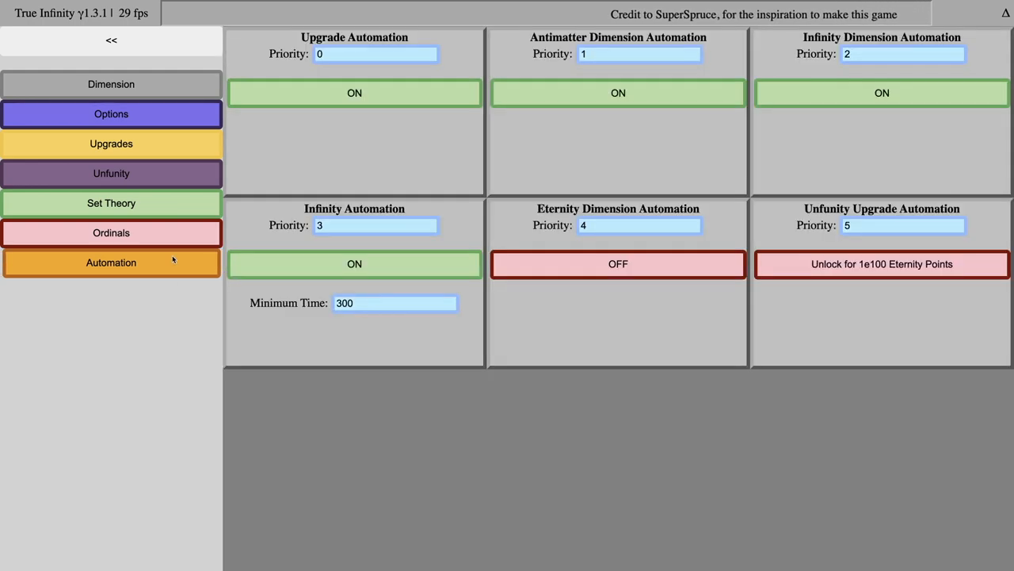
{"action": "left_click", "coordinate": [619, 264]}
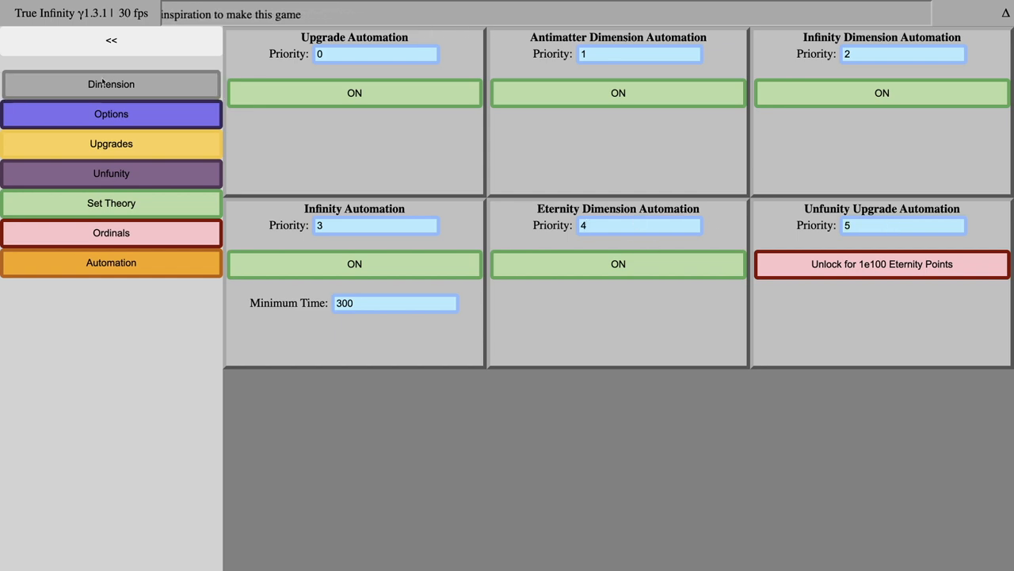
{"action": "left_click", "coordinate": [111, 84]}
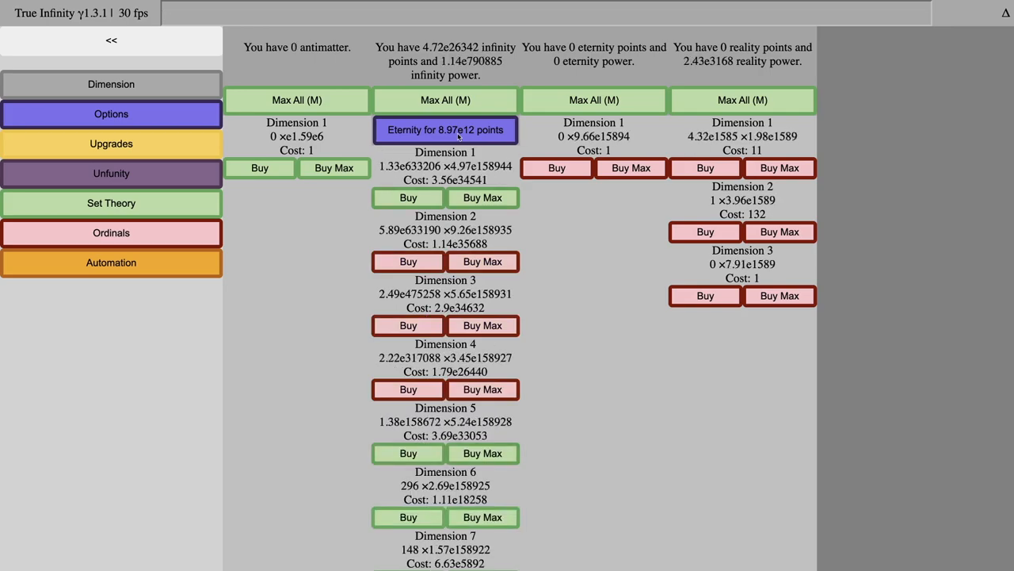
{"action": "left_click", "coordinate": [444, 129]}
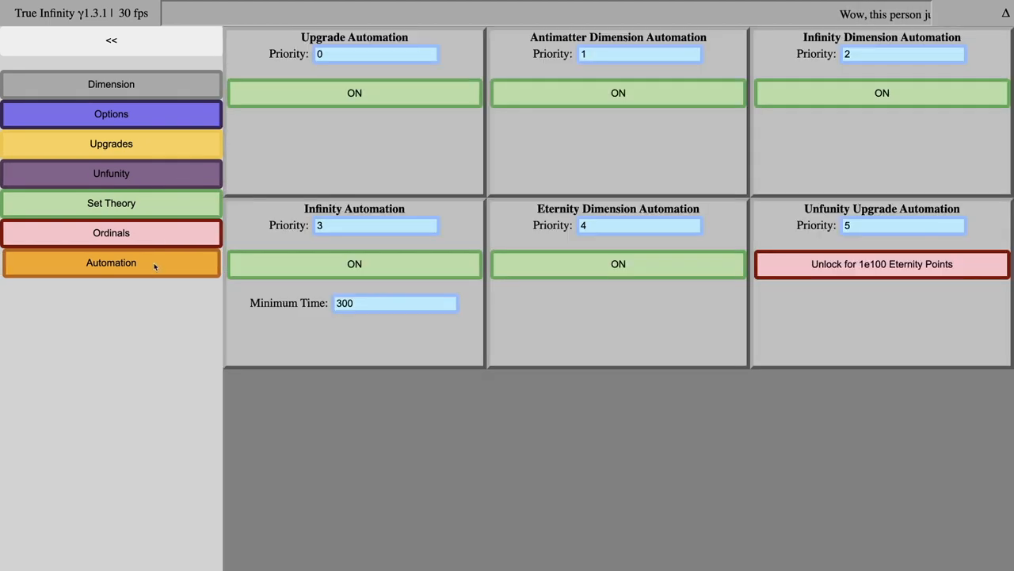
{"action": "left_click", "coordinate": [111, 203]}
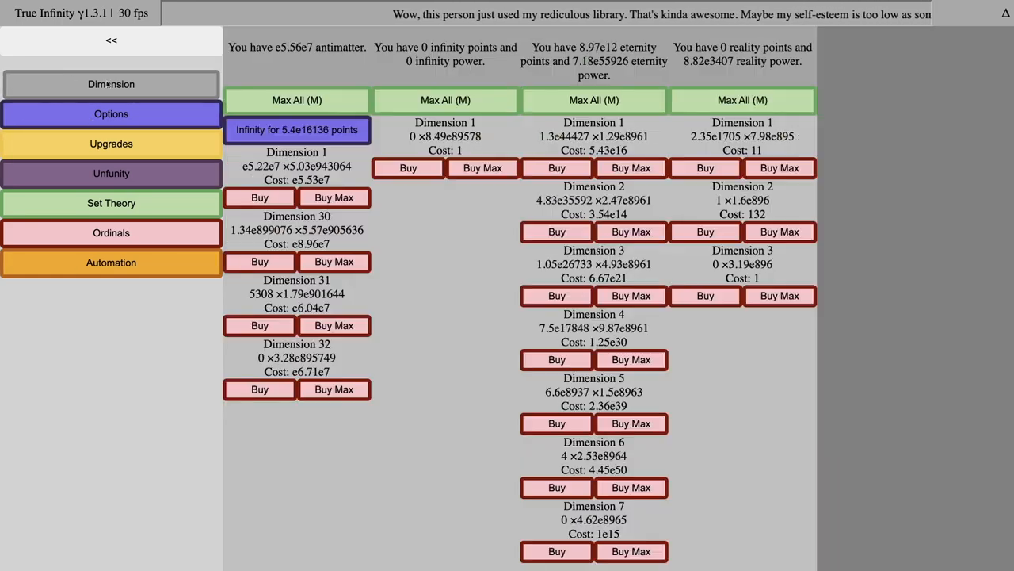
{"action": "left_click", "coordinate": [296, 129]}
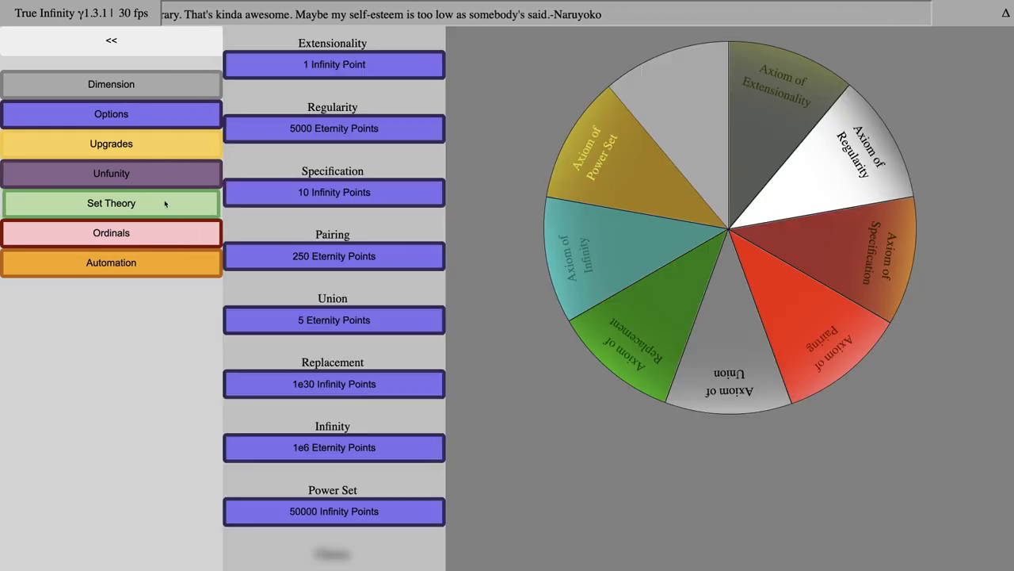
{"action": "left_click", "coordinate": [111, 233]}
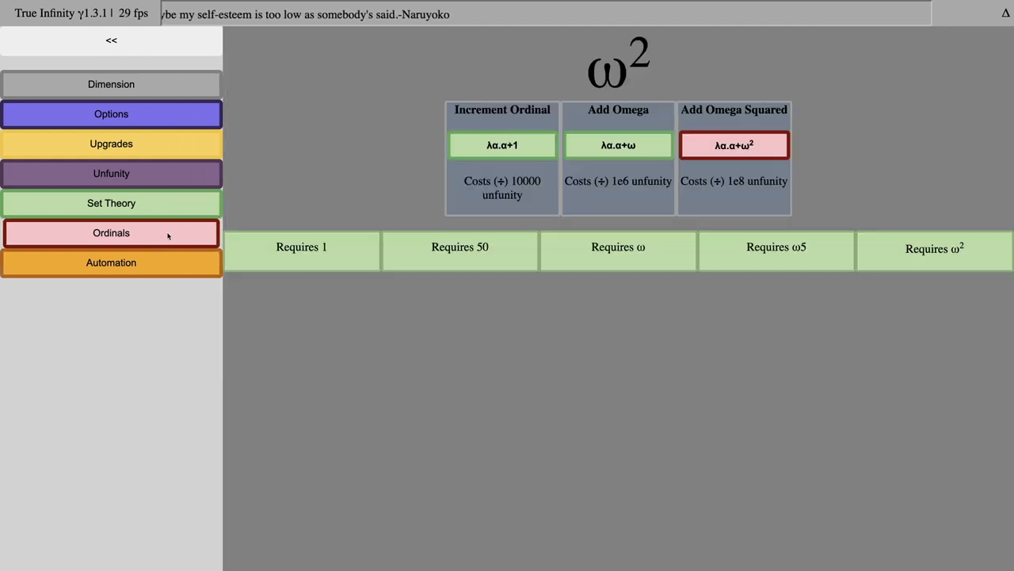
{"action": "left_click", "coordinate": [111, 172]}
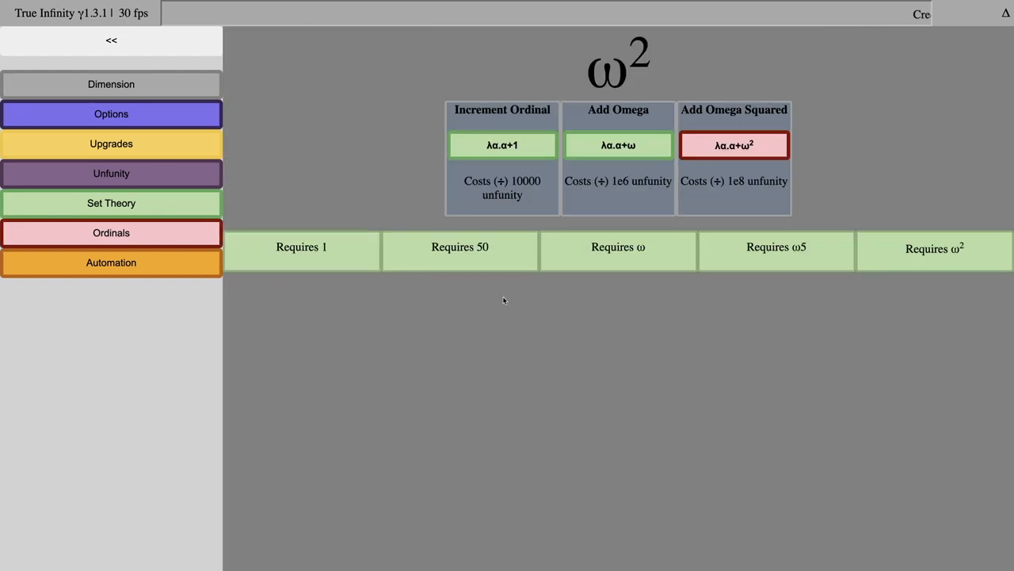
{"action": "left_click", "coordinate": [111, 173]}
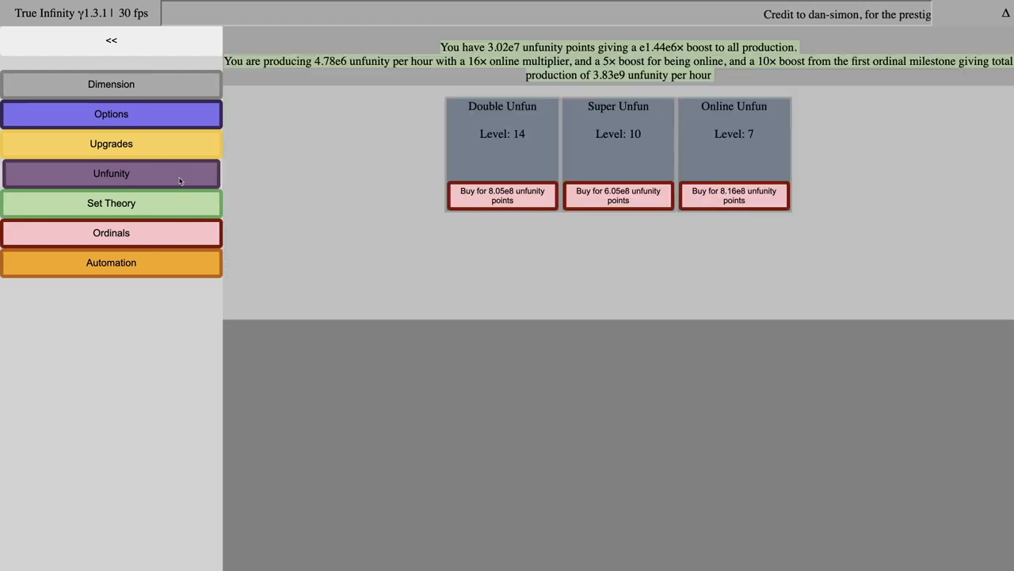
{"action": "left_click", "coordinate": [111, 84]}
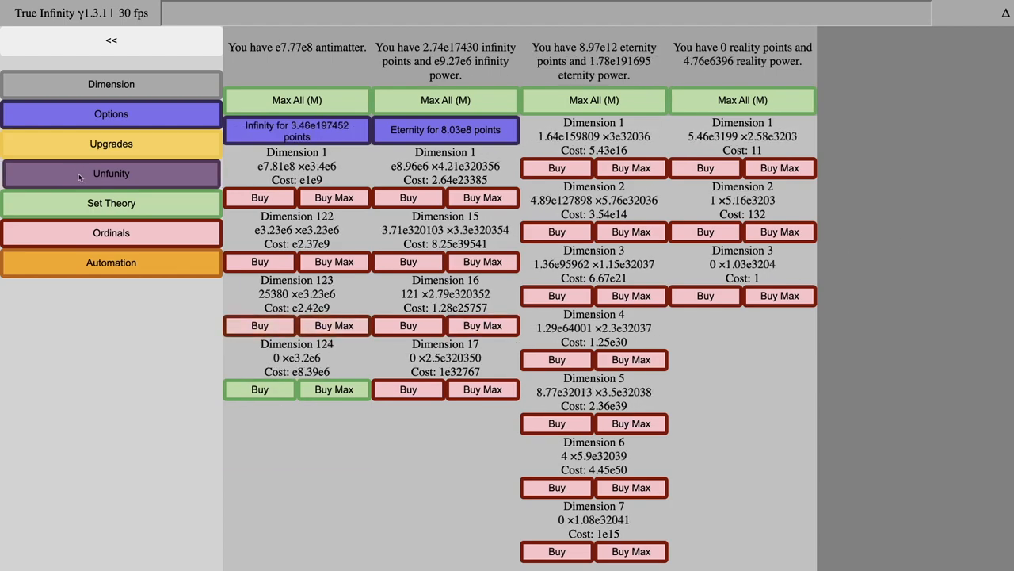
- View the Unfunity screen with 5.86e6 unfunity points and a 2.95e278489× boost
{"action": "left_click", "coordinate": [111, 203]}
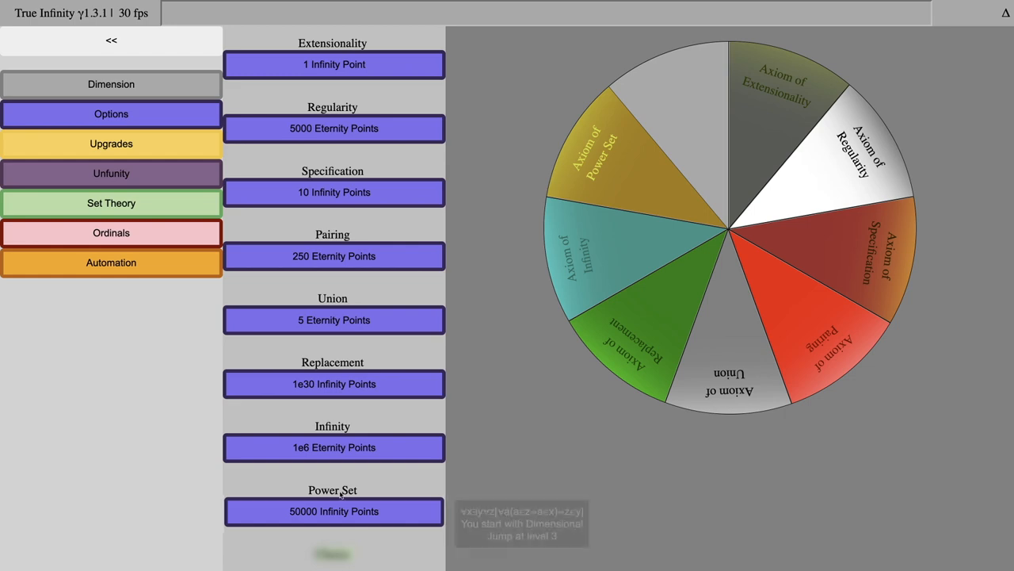
{"action": "left_click", "coordinate": [111, 173]}
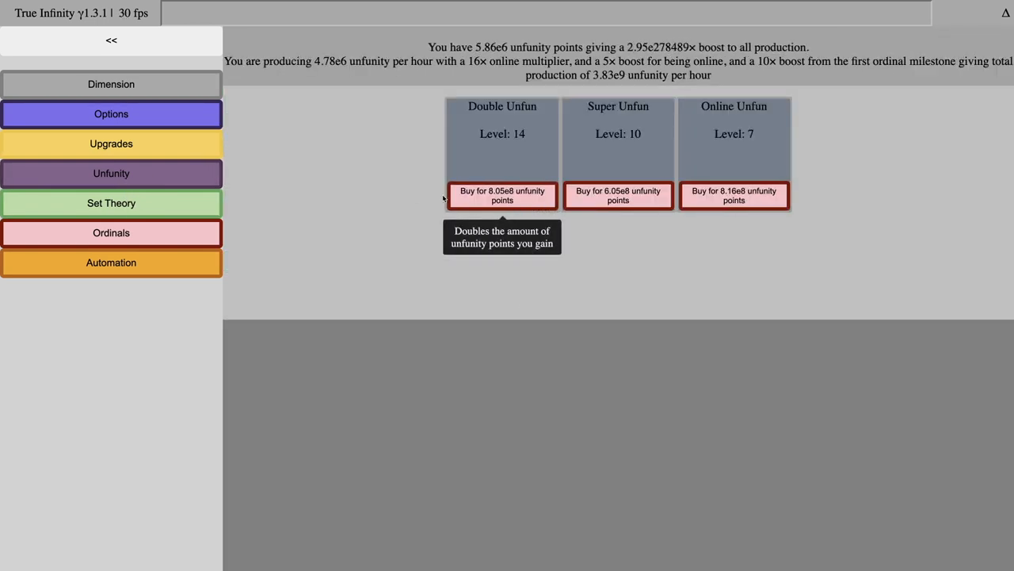
- Compare dimension columns and unfunity progress, then cash in for 5e30847 infinity points
{"action": "left_click", "coordinate": [111, 84]}
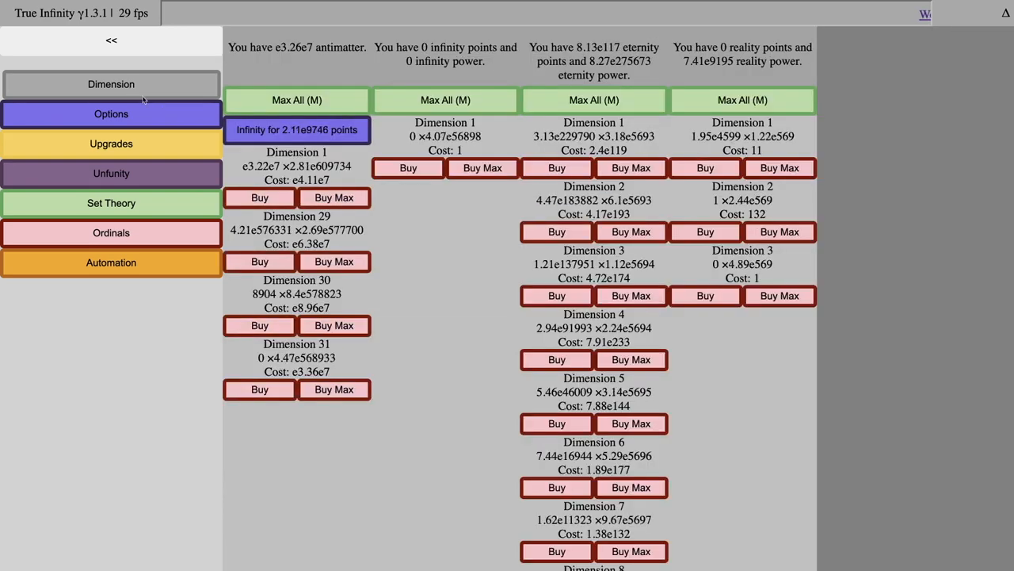
{"action": "left_click", "coordinate": [111, 173]}
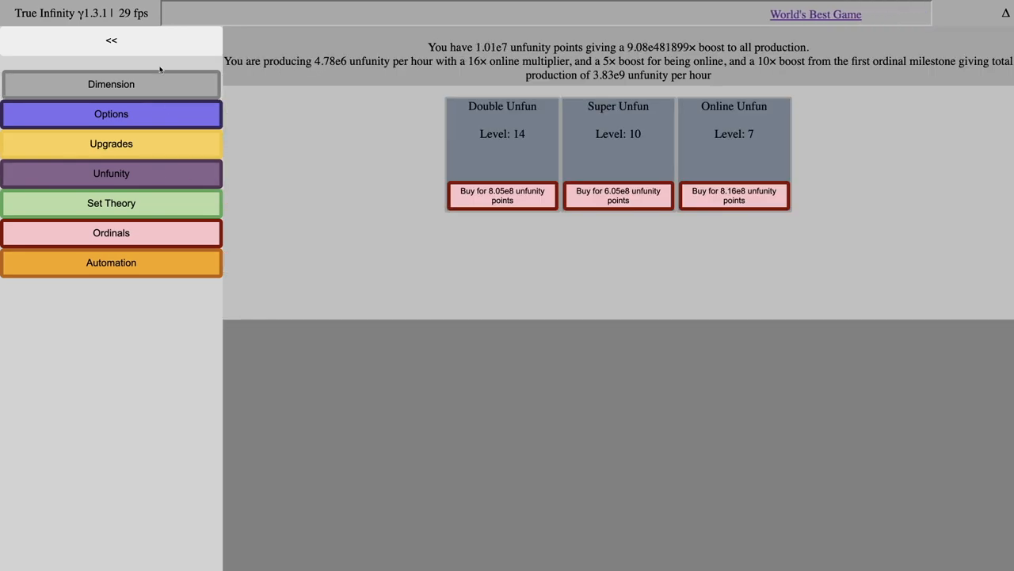
{"action": "left_click", "coordinate": [111, 84]}
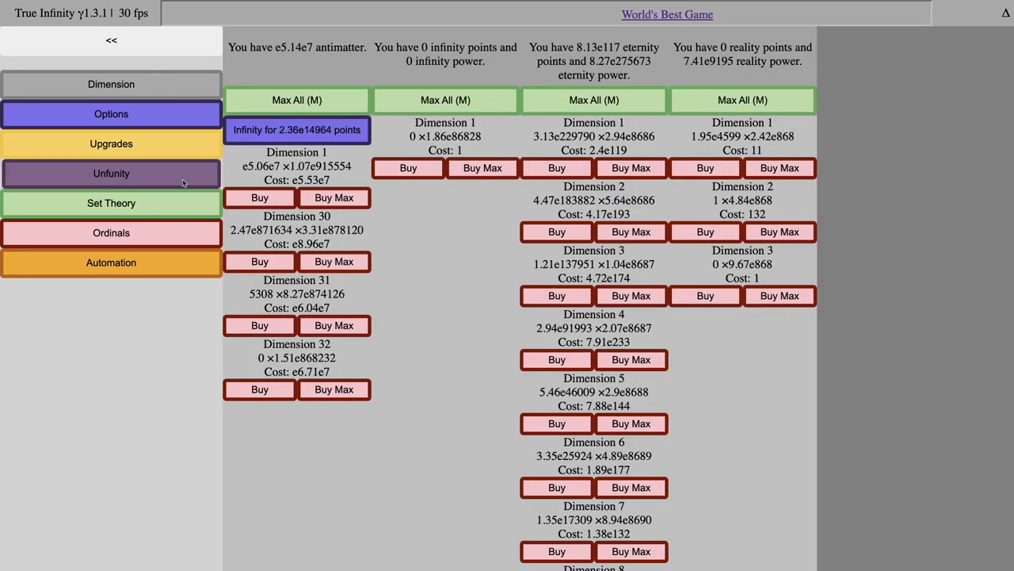
{"action": "left_click", "coordinate": [111, 173]}
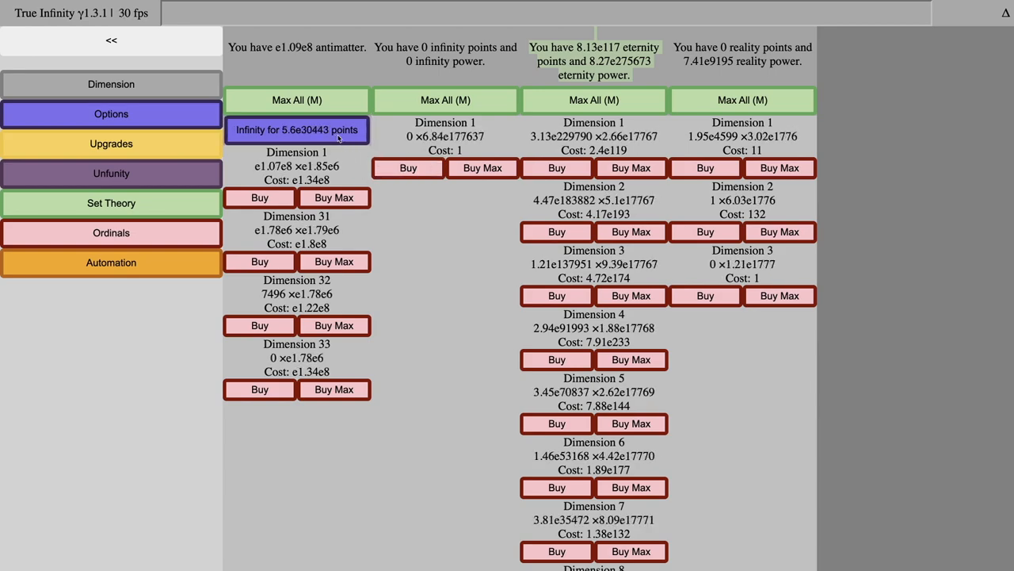
{"action": "left_click", "coordinate": [296, 129]}
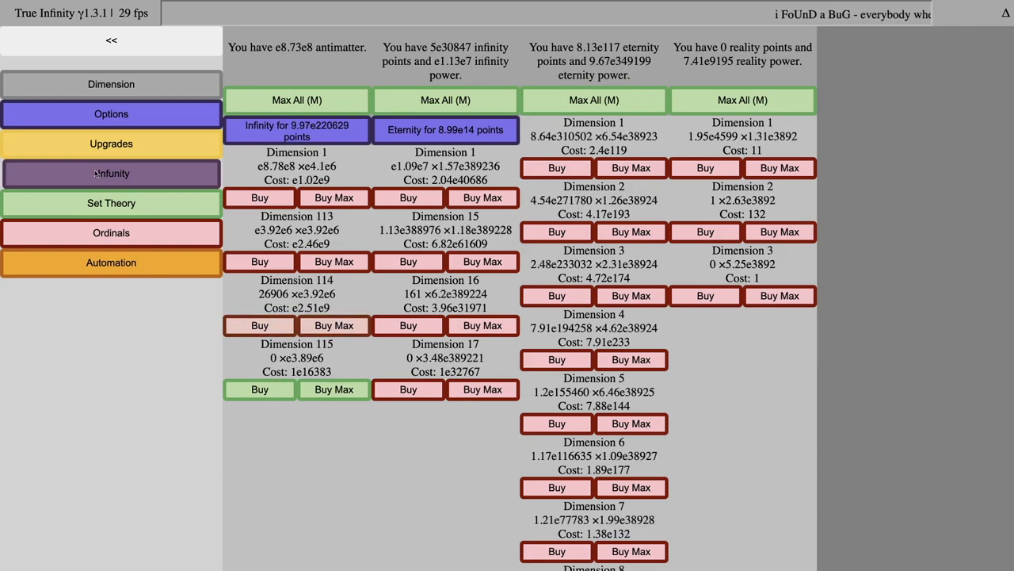
- Unlock Unfunity Upgrade Automation and set Infinity Minimum Time to 1200
{"action": "left_click", "coordinate": [111, 262]}
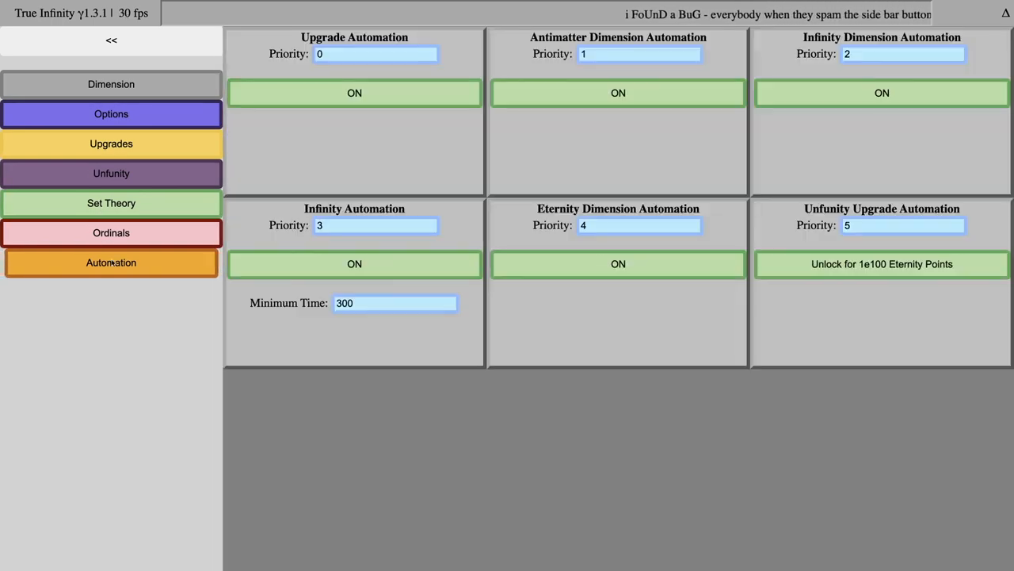
{"action": "left_click", "coordinate": [111, 173]}
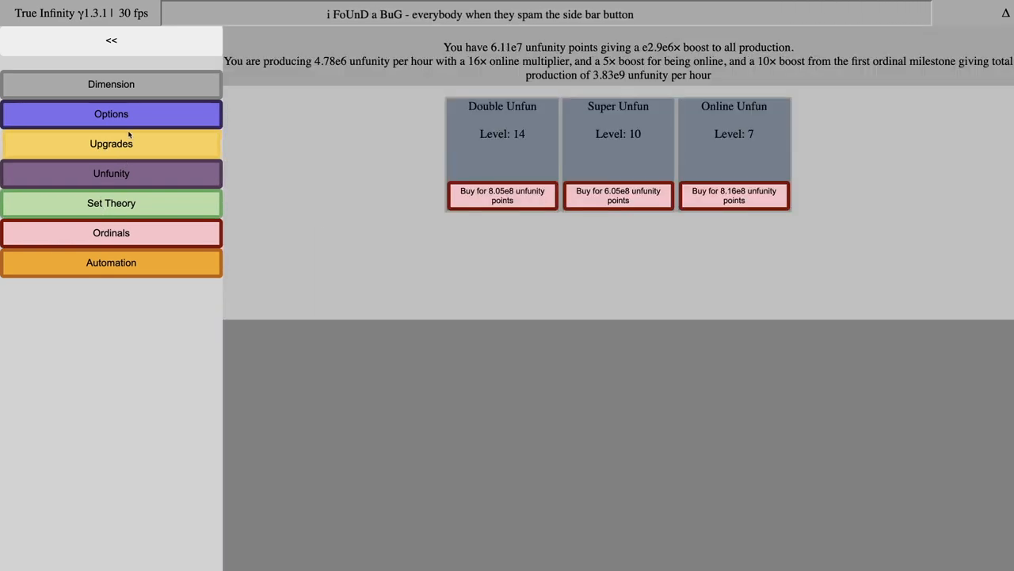
{"action": "left_click", "coordinate": [111, 84]}
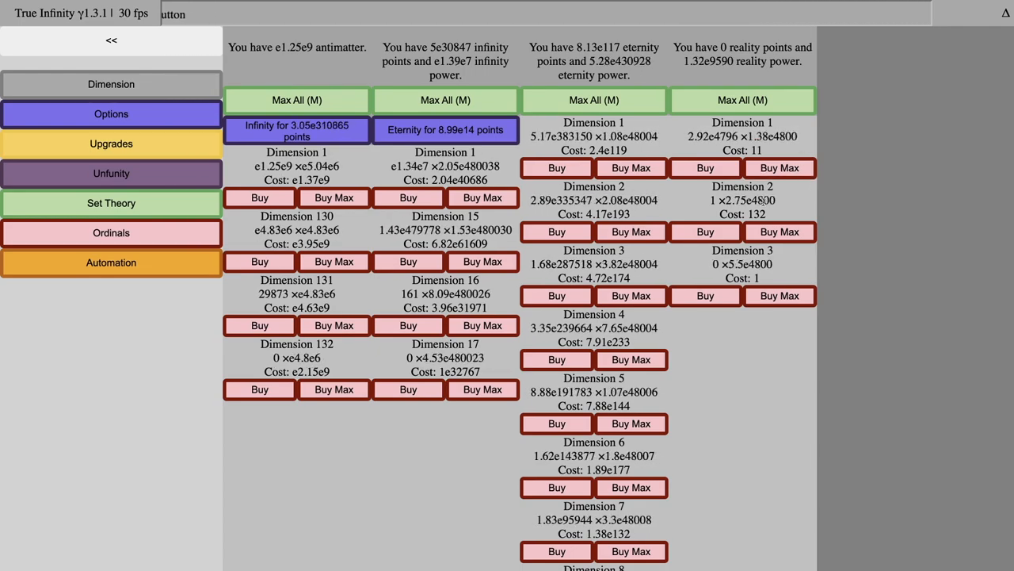
{"action": "left_click", "coordinate": [111, 173]}
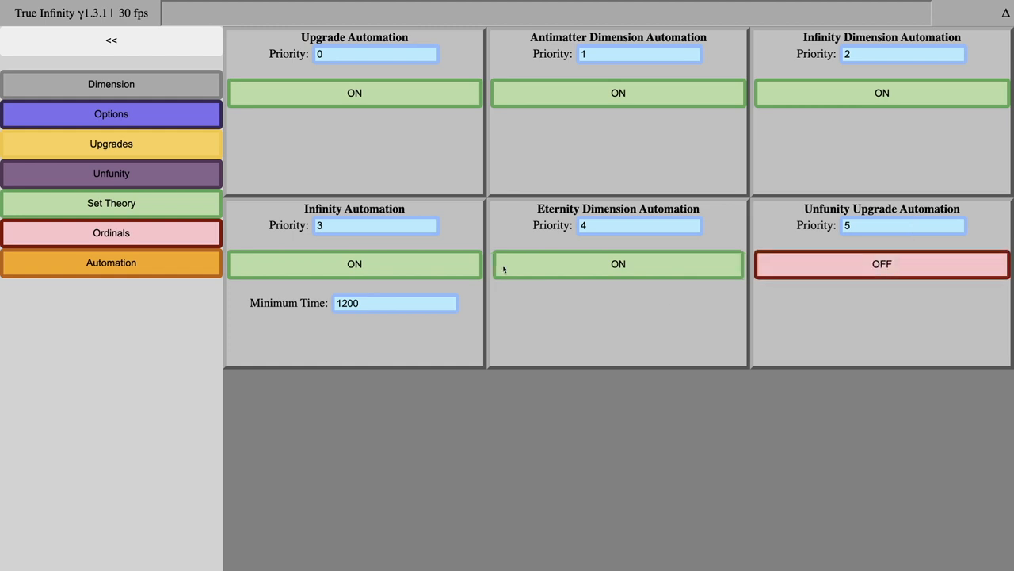
- Check Double, Super and Online Unfun climbing to levels 27, 20 and 14
{"action": "left_click", "coordinate": [110, 84]}
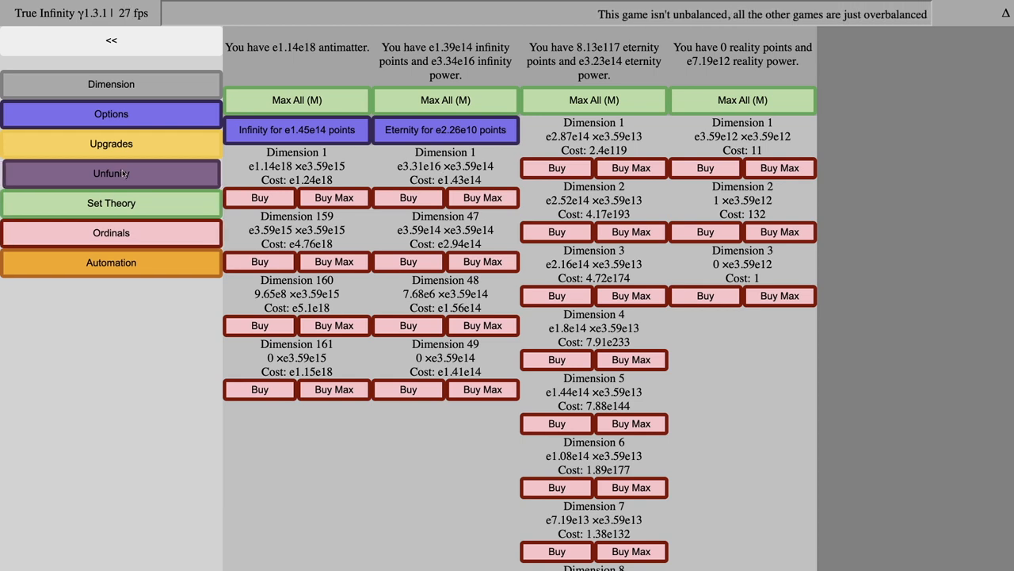
{"action": "left_click", "coordinate": [110, 173]}
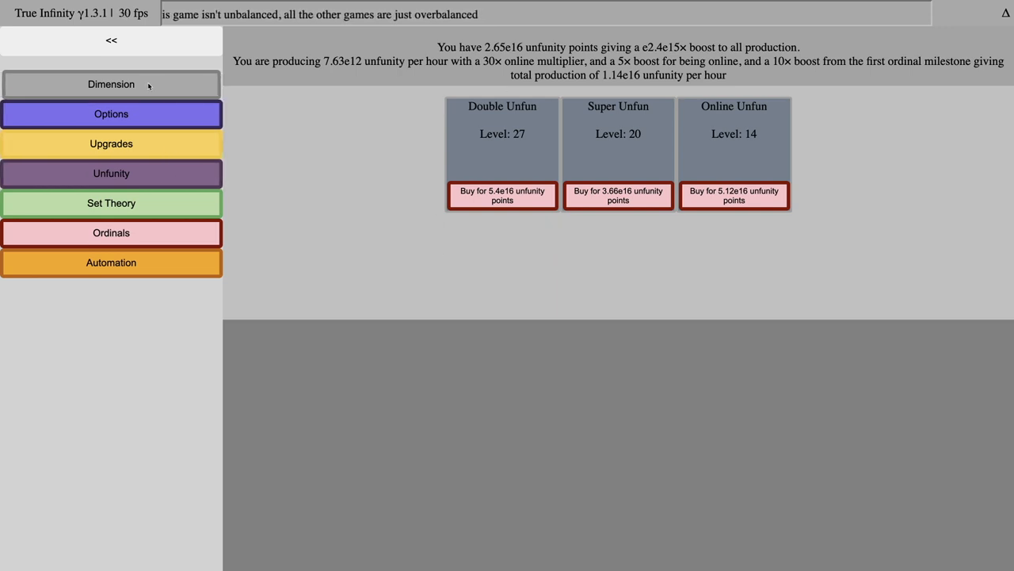
{"action": "left_click", "coordinate": [110, 84]}
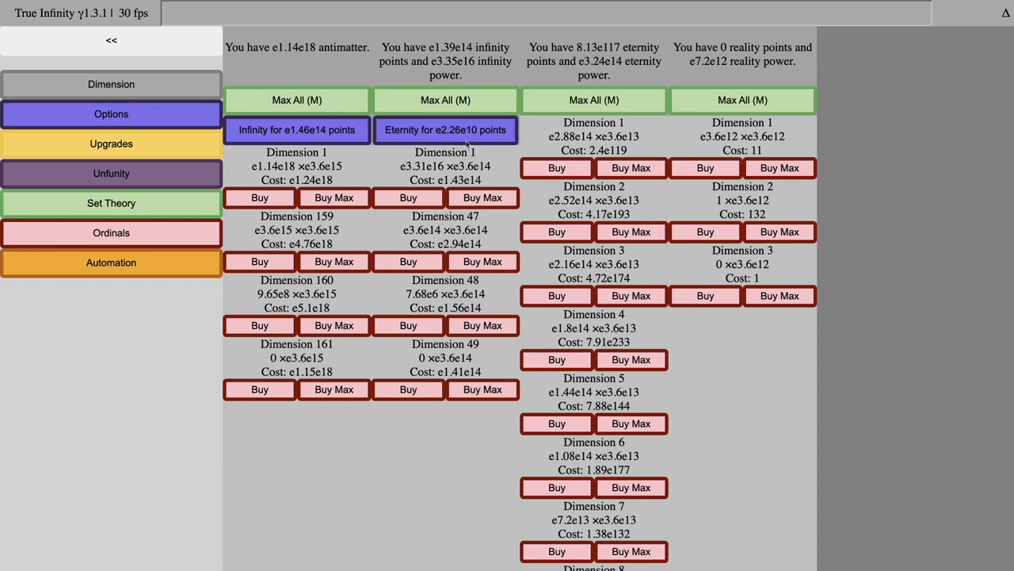
{"action": "left_click", "coordinate": [111, 233]}
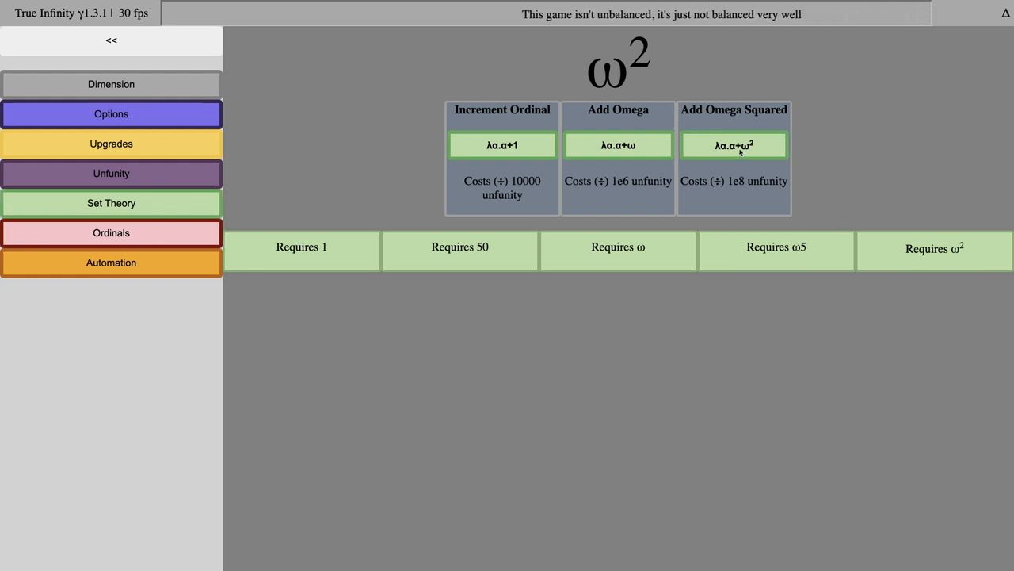
- Add omega squared until the ordinal reaches ω²554, revealing a 12-point affinity reset
{"action": "left_click", "coordinate": [733, 145]}
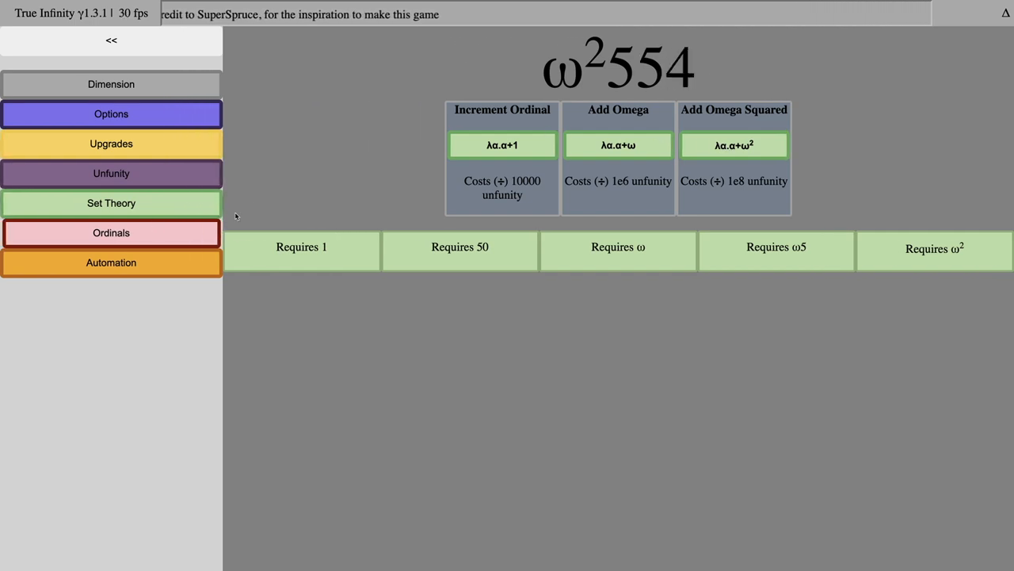
{"action": "left_click", "coordinate": [111, 84]}
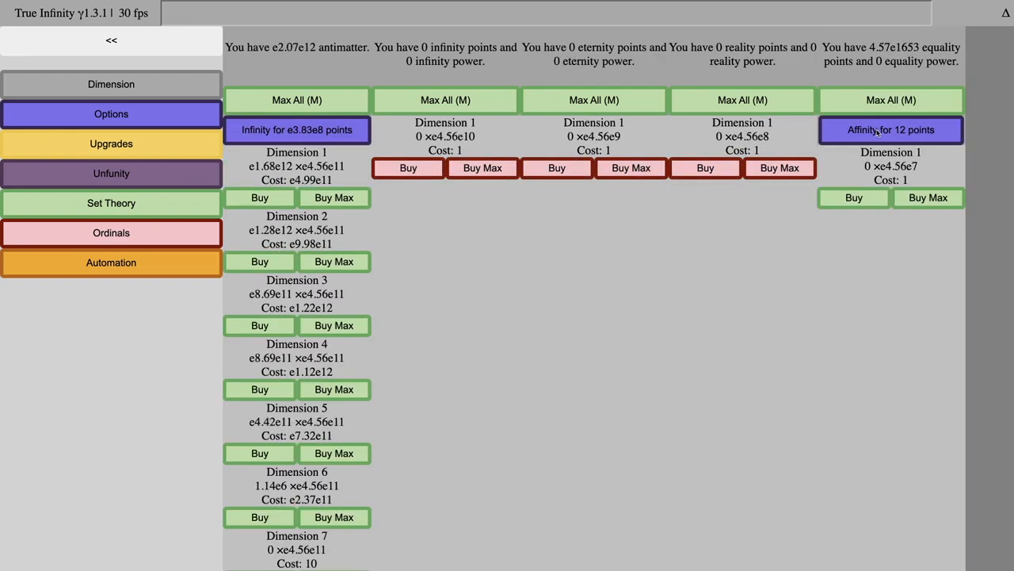
- Reset for 12 affinity points and look over the set theory axioms
{"action": "left_click", "coordinate": [890, 129]}
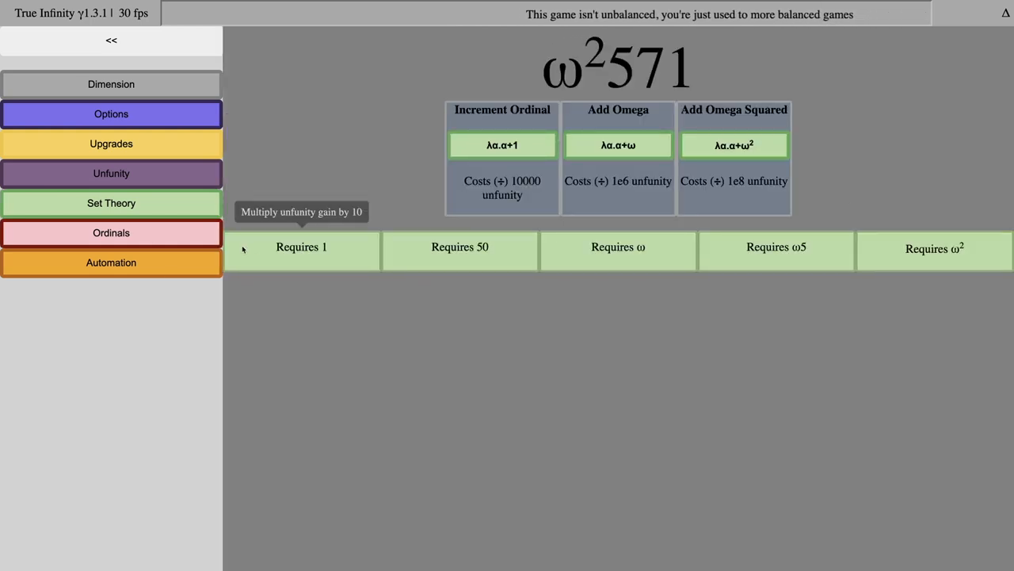
{"action": "left_click", "coordinate": [111, 202]}
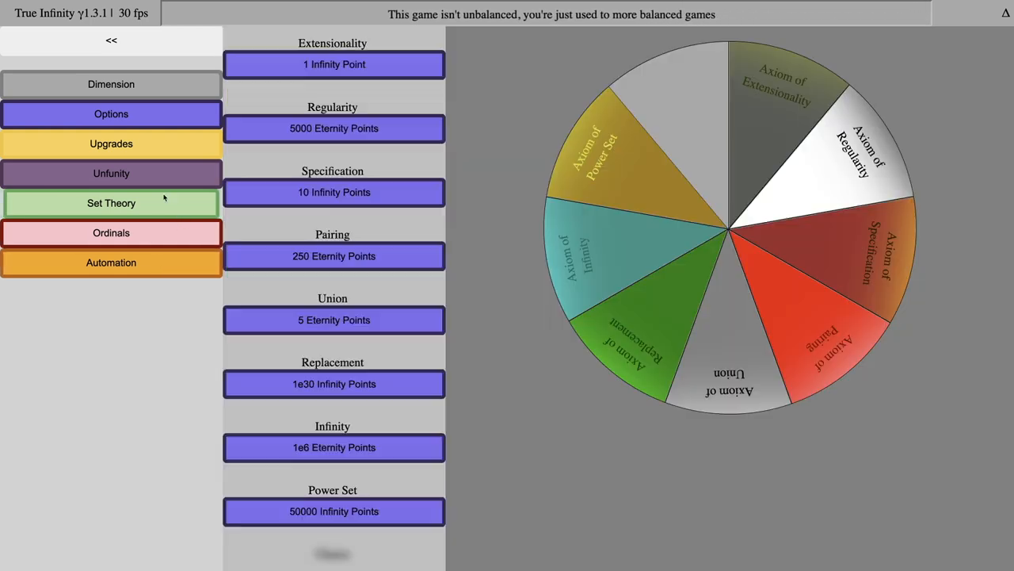
{"action": "left_click", "coordinate": [111, 84]}
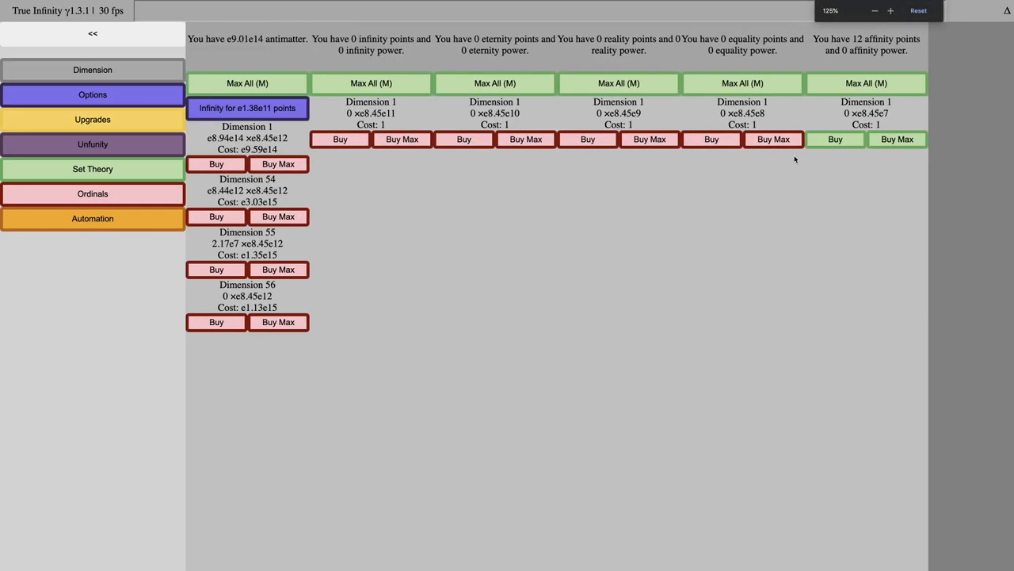
{"action": "left_click", "coordinate": [835, 139]}
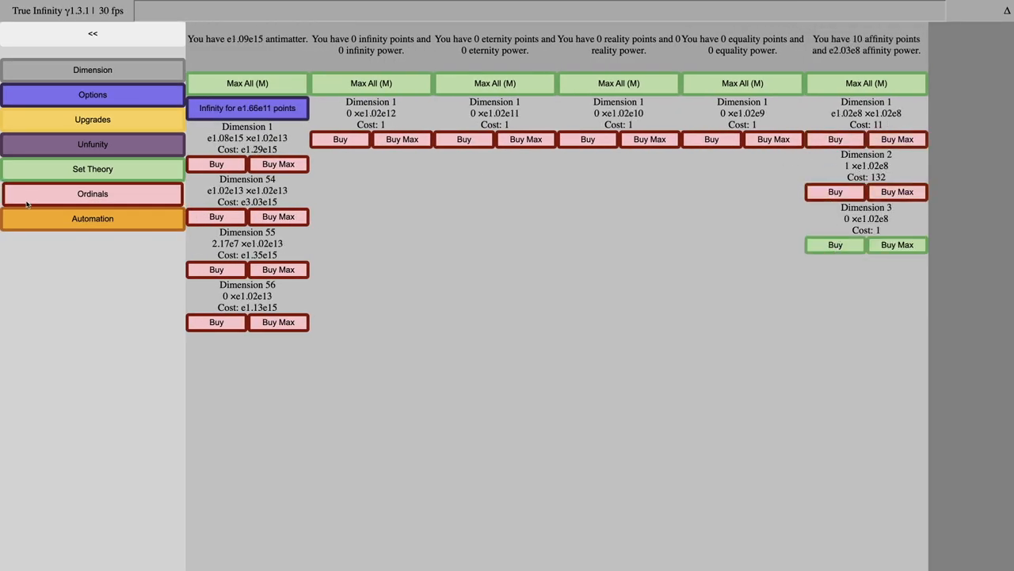
{"action": "left_click", "coordinate": [92, 193]}
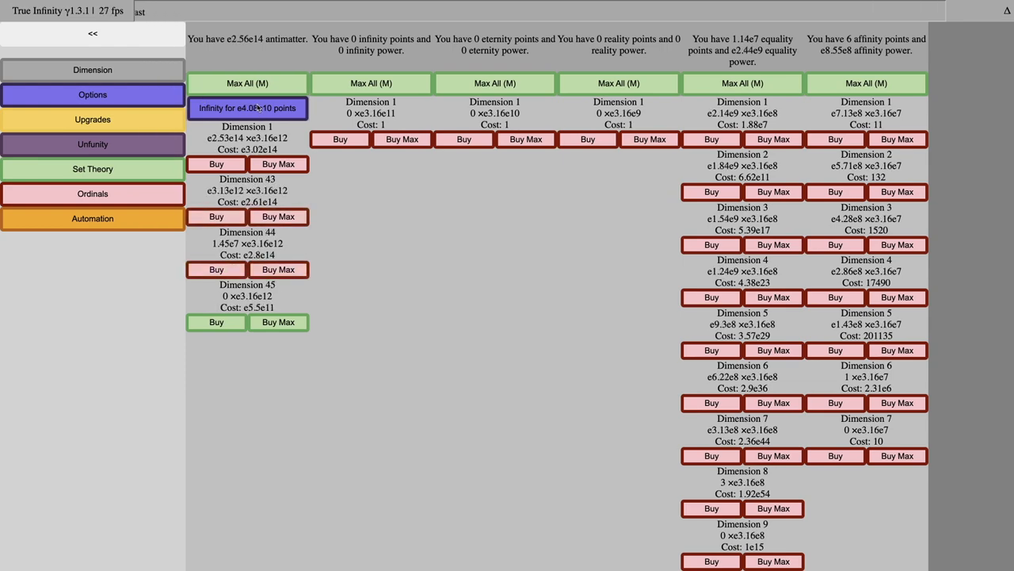
{"action": "left_click", "coordinate": [247, 108]}
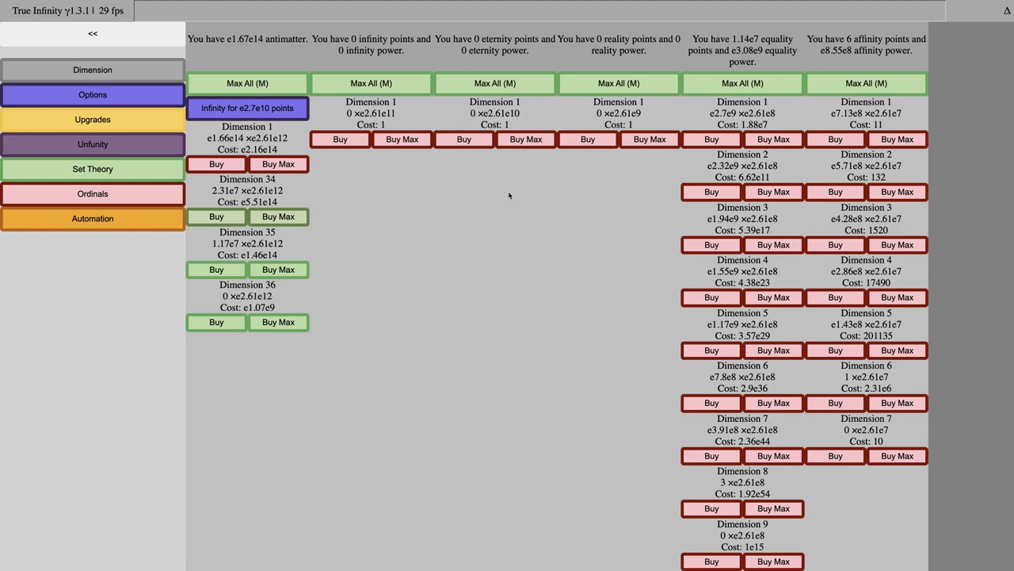
{"action": "left_click", "coordinate": [248, 107]}
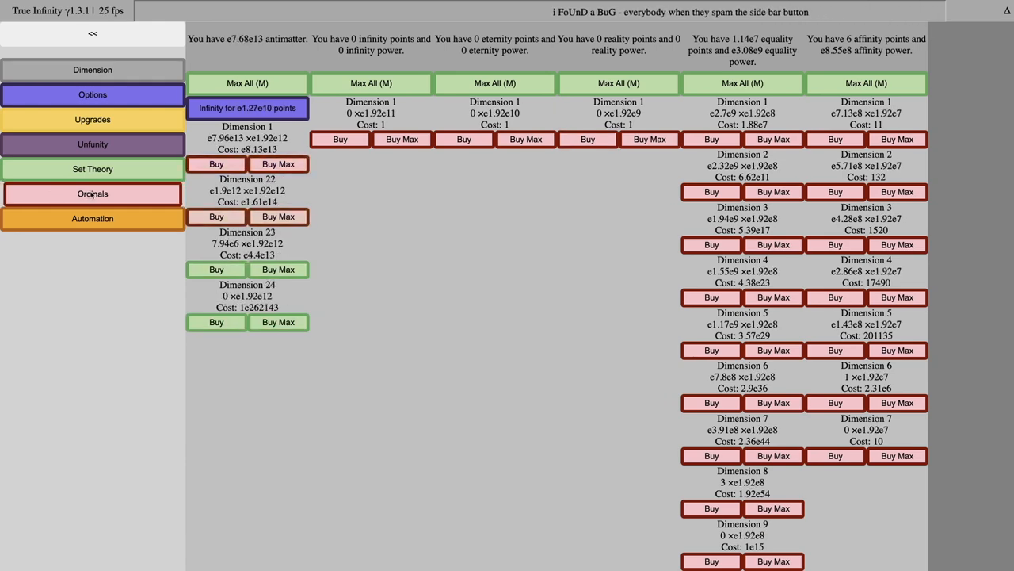
{"action": "left_click", "coordinate": [92, 168]}
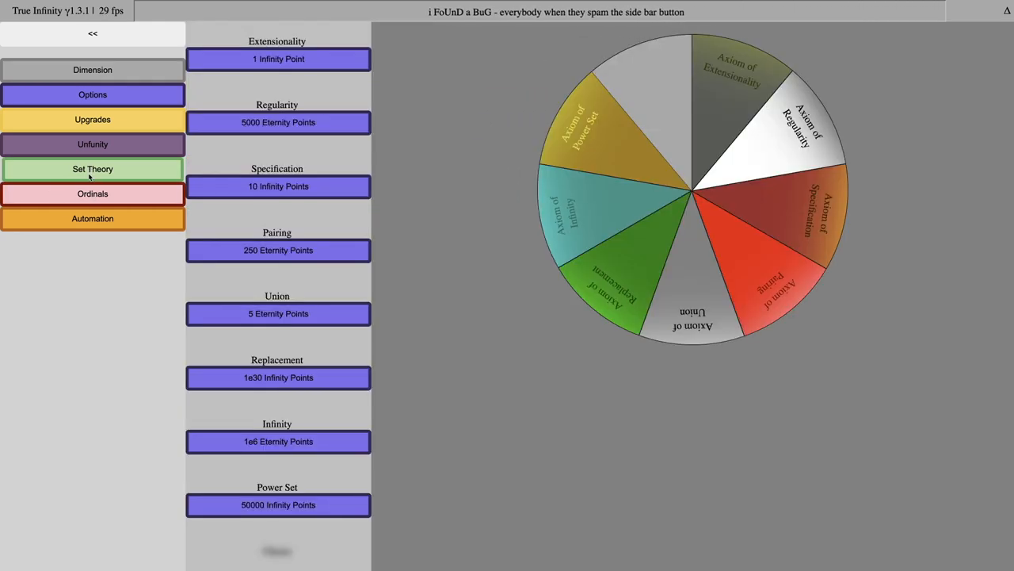
{"action": "left_click", "coordinate": [93, 144]}
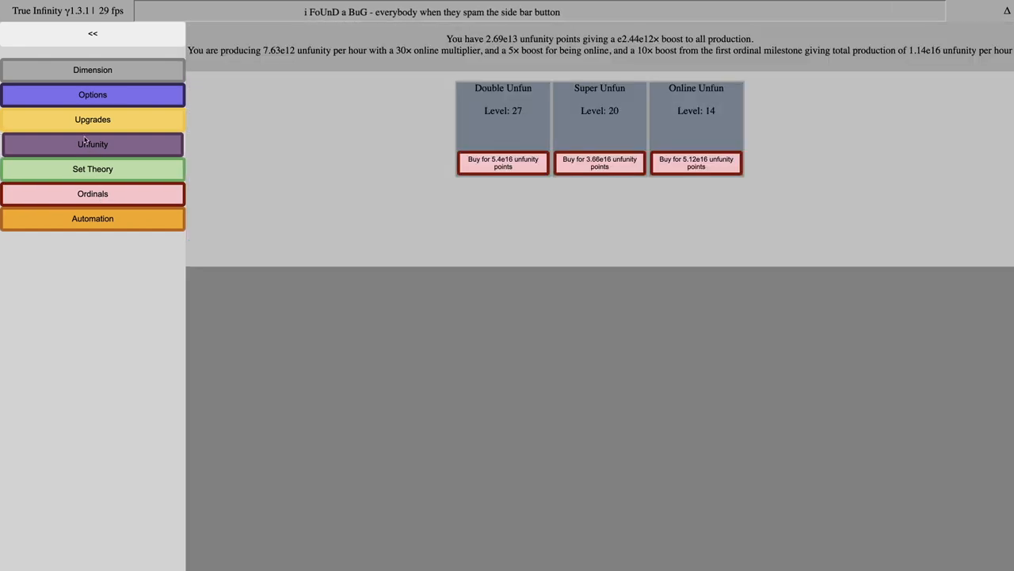
{"action": "left_click", "coordinate": [92, 94]}
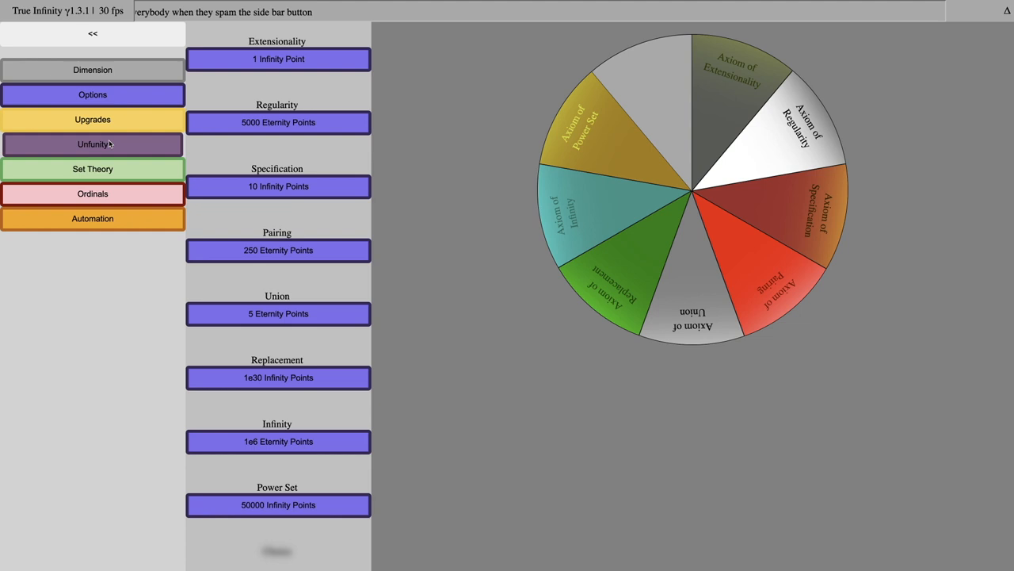
{"action": "left_click", "coordinate": [92, 193]}
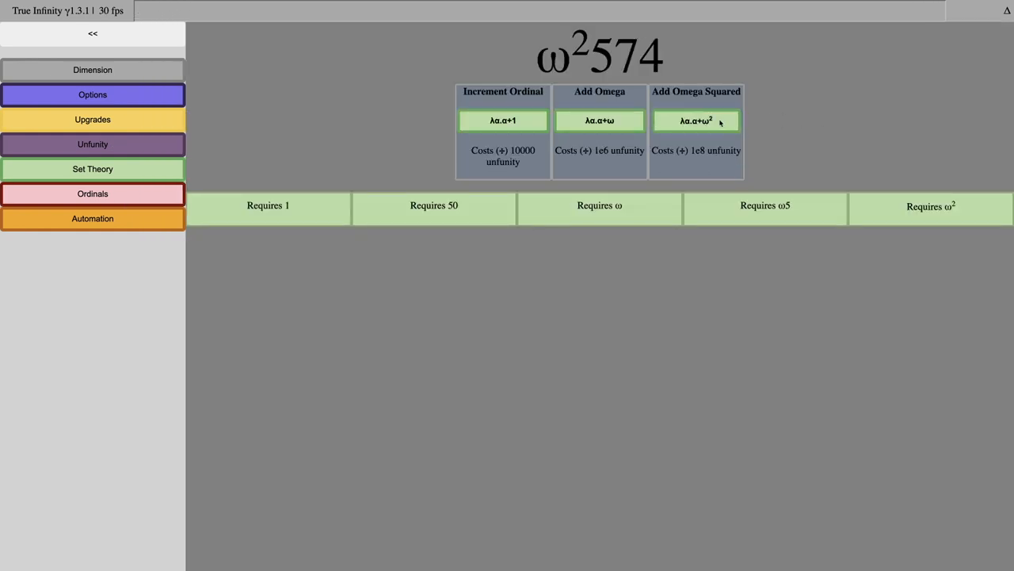
{"action": "left_click", "coordinate": [91, 94]}
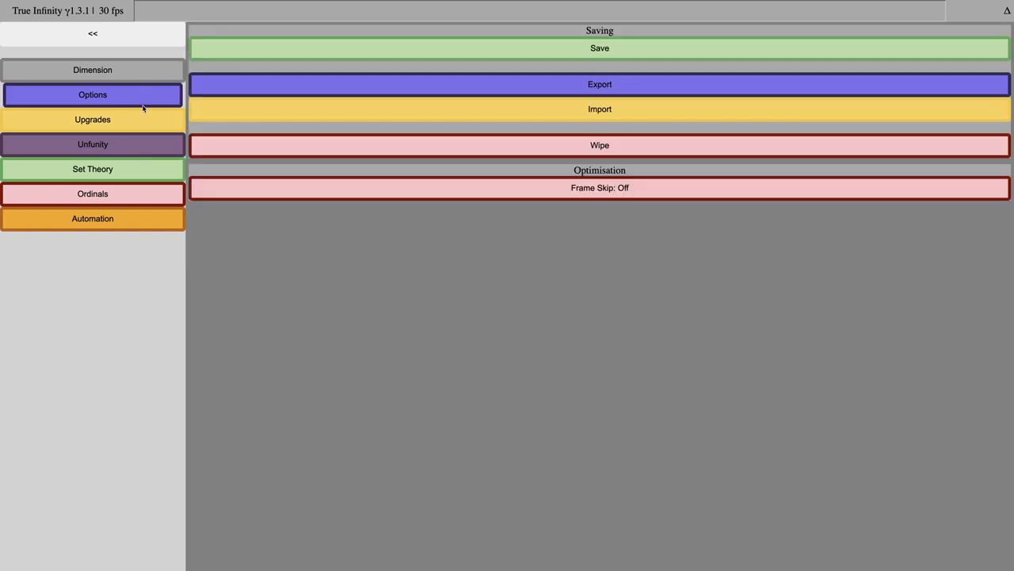
{"action": "left_click", "coordinate": [92, 70]}
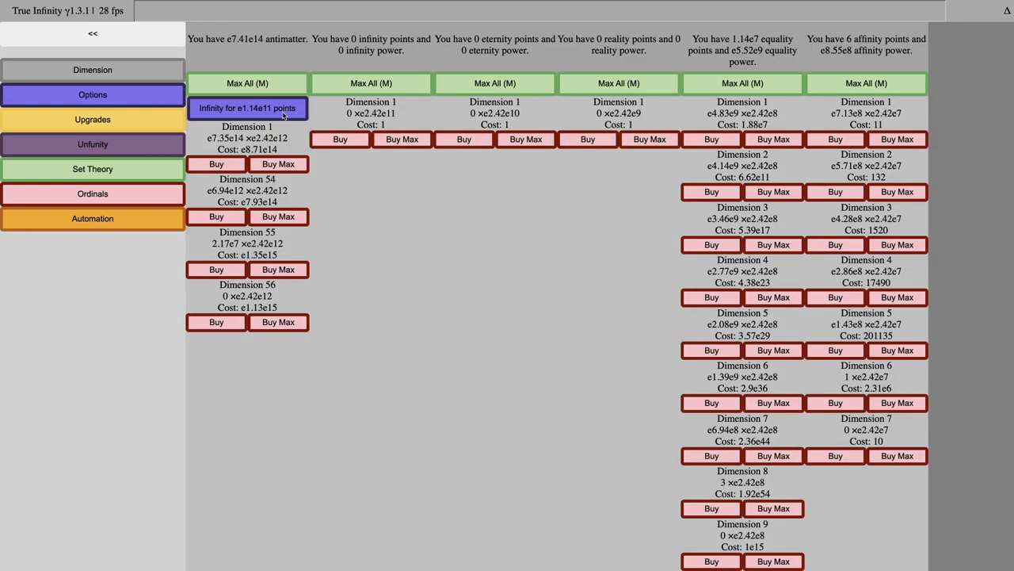
- Cash in antimatter for infinity, reaching 6.83e10 infinity points
{"action": "left_click", "coordinate": [248, 108]}
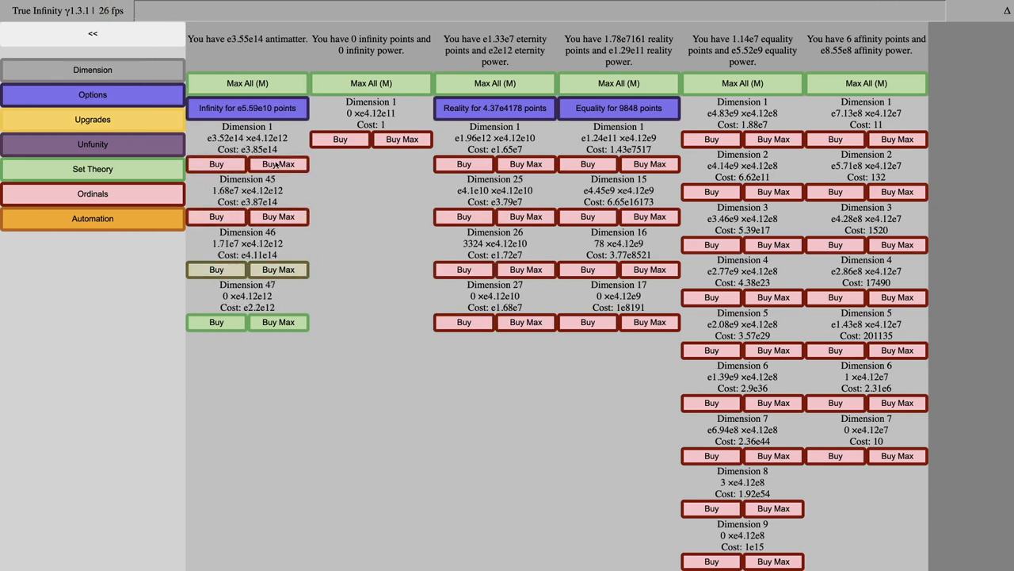
{"action": "left_click", "coordinate": [247, 108]}
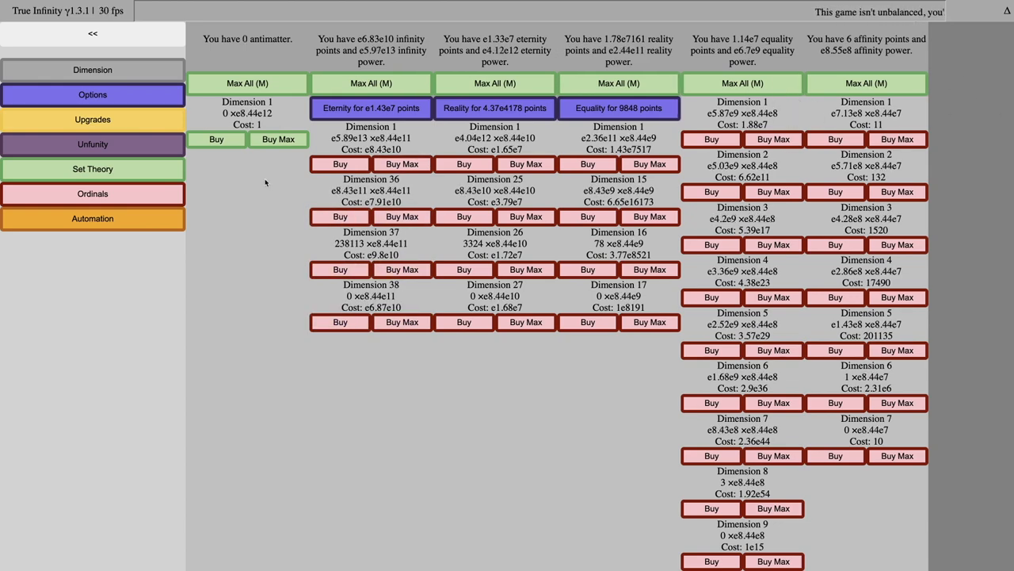
{"action": "left_click", "coordinate": [92, 168]}
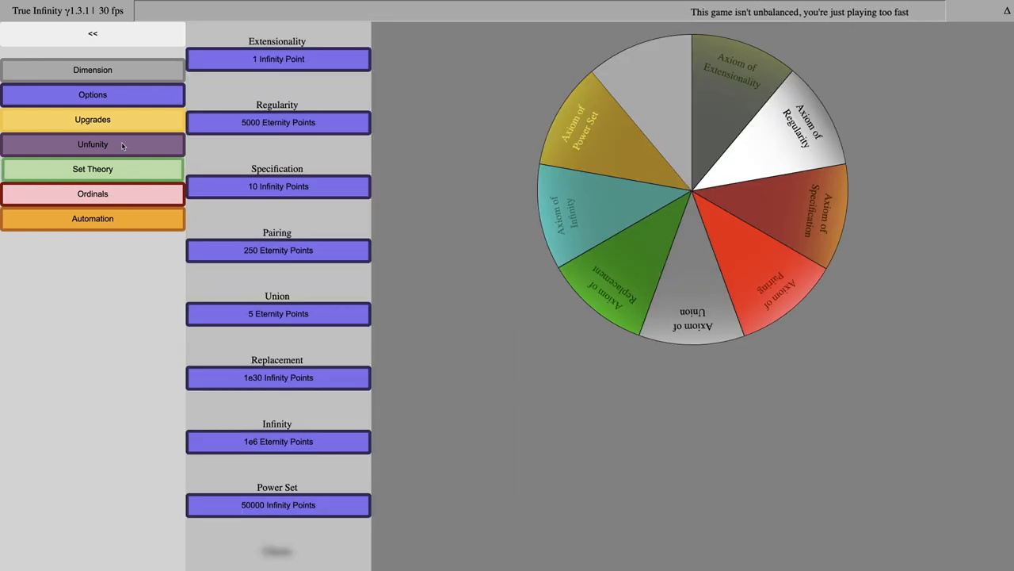
{"action": "left_click", "coordinate": [93, 143]}
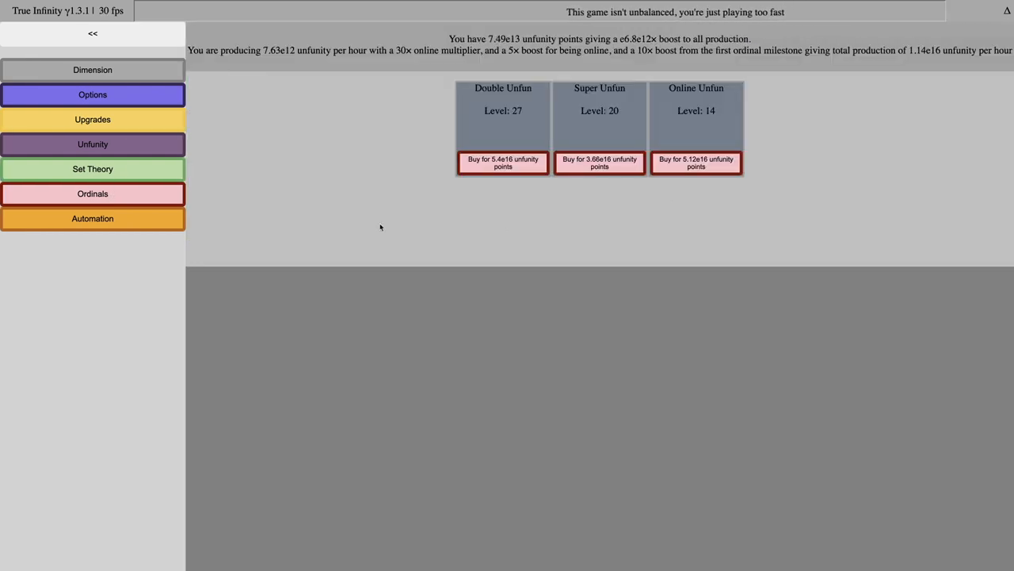
{"action": "left_click", "coordinate": [93, 194]}
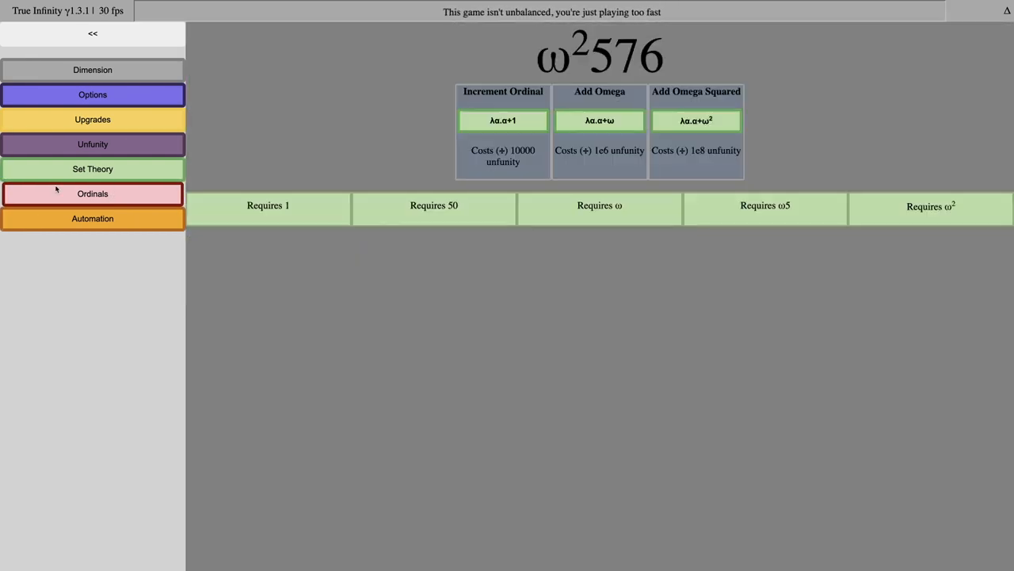
{"action": "left_click", "coordinate": [93, 70]}
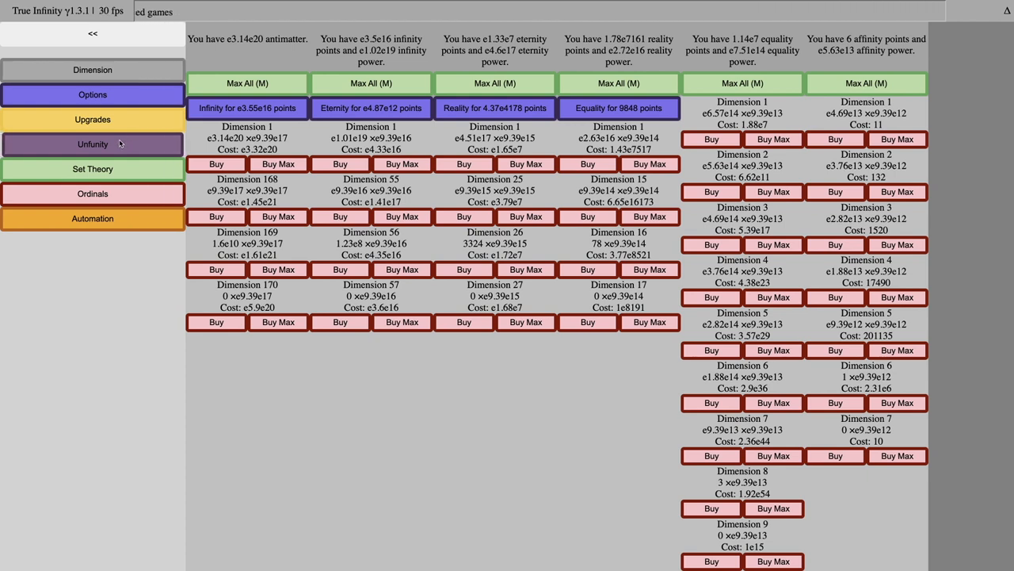
- Review the Unfunity, Set Theory, Dimension and Ordinals pages, then show all six automations enabled
{"action": "left_click", "coordinate": [92, 143]}
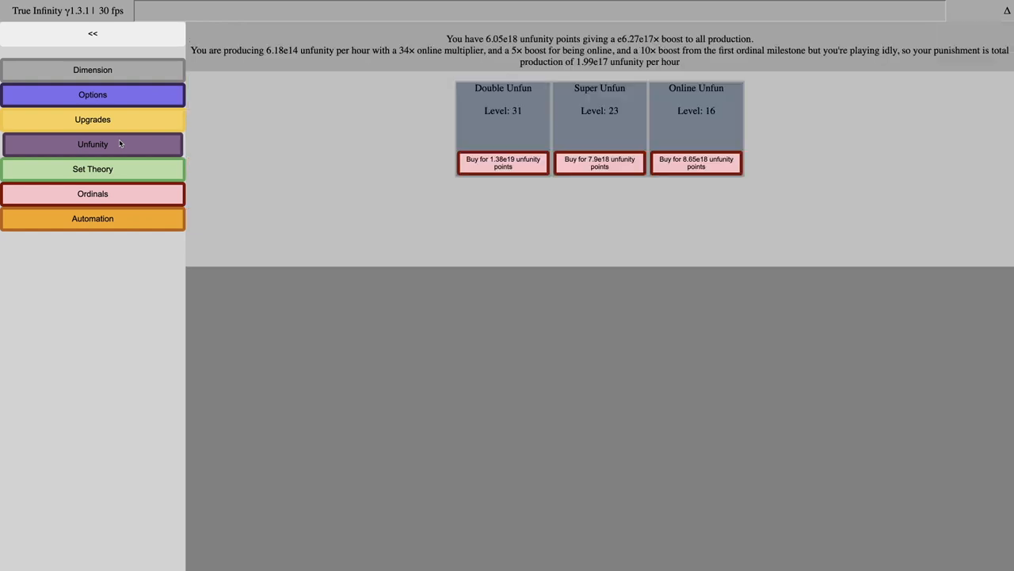
{"action": "left_click", "coordinate": [93, 169]}
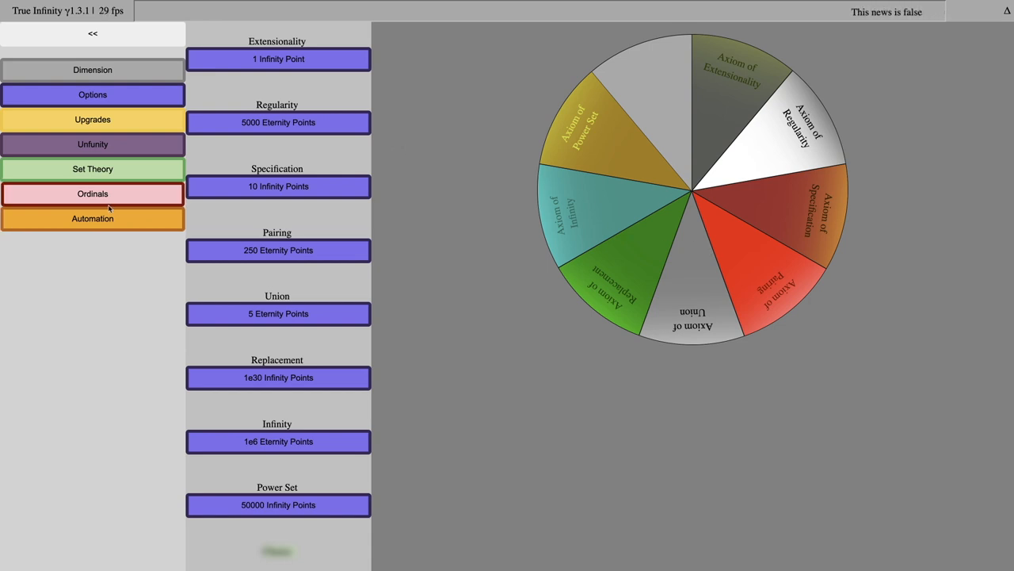
{"action": "left_click", "coordinate": [93, 144]}
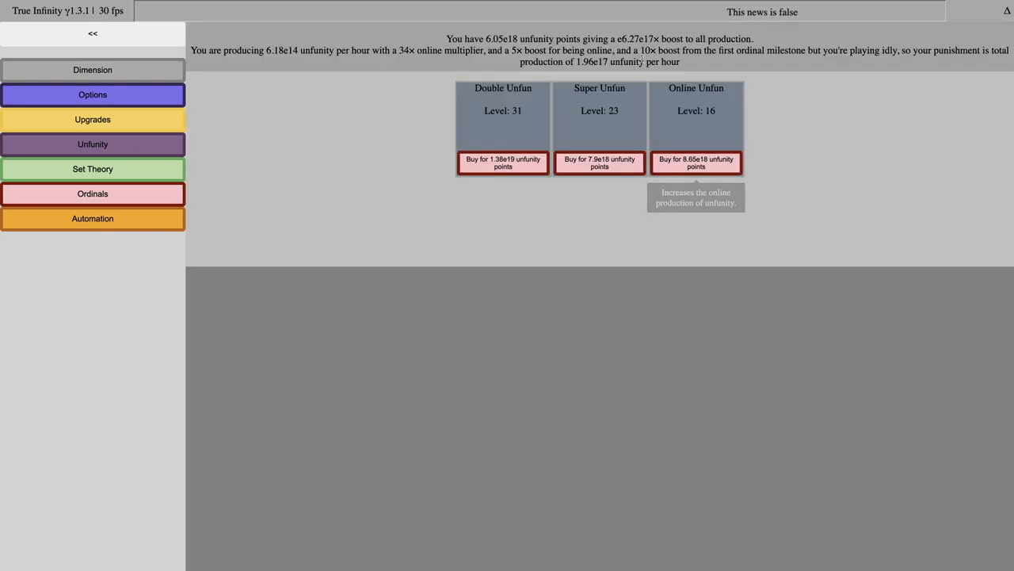
{"action": "mouse_move", "coordinate": [546, 76]}
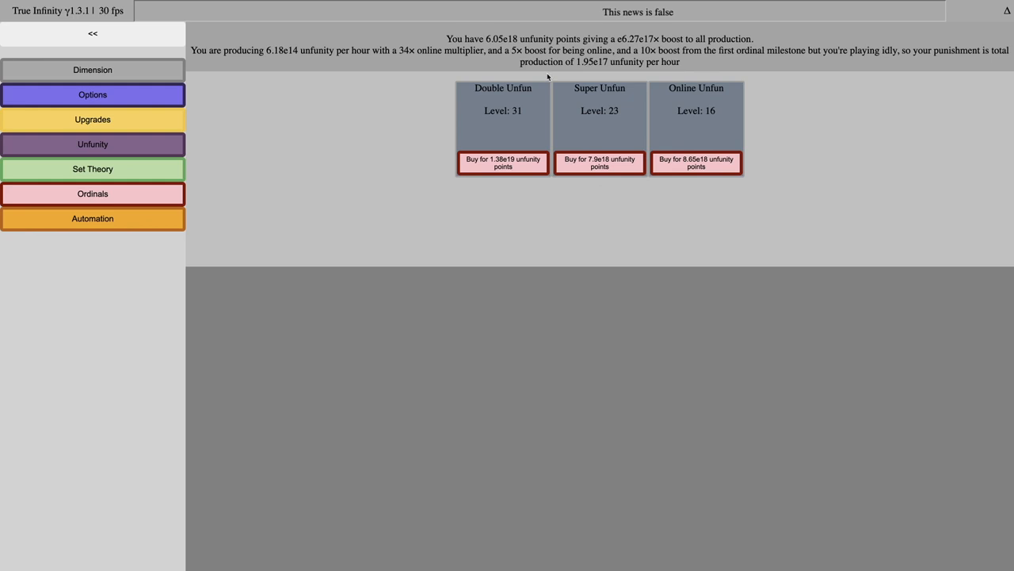
{"action": "left_click", "coordinate": [92, 70]}
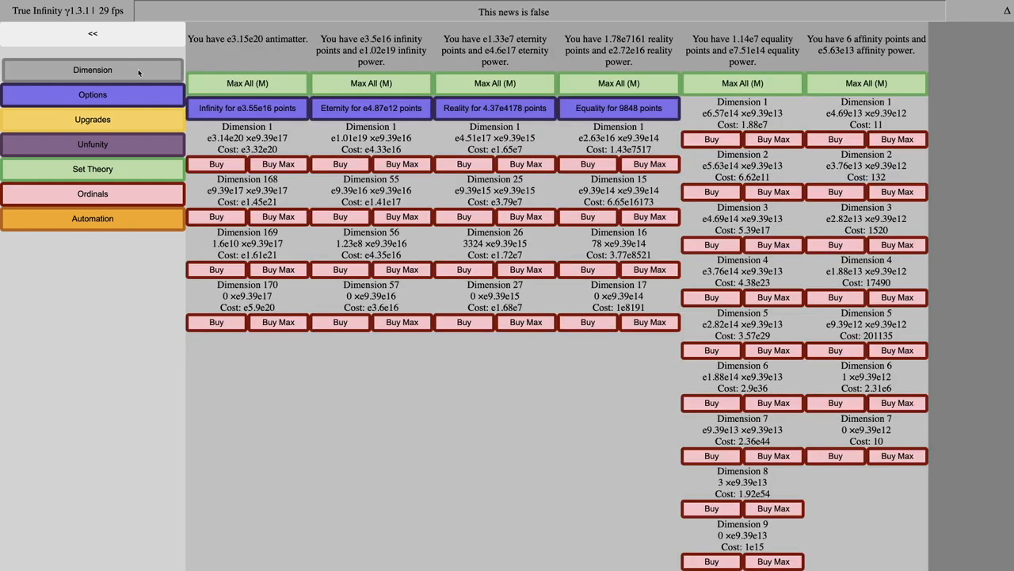
{"action": "left_click", "coordinate": [92, 169]}
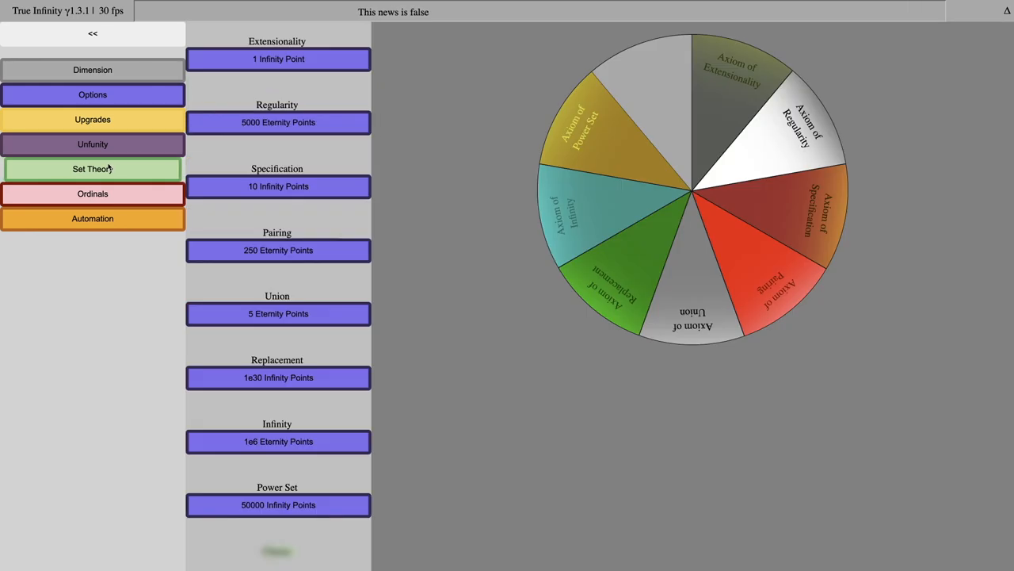
{"action": "left_click", "coordinate": [93, 193]}
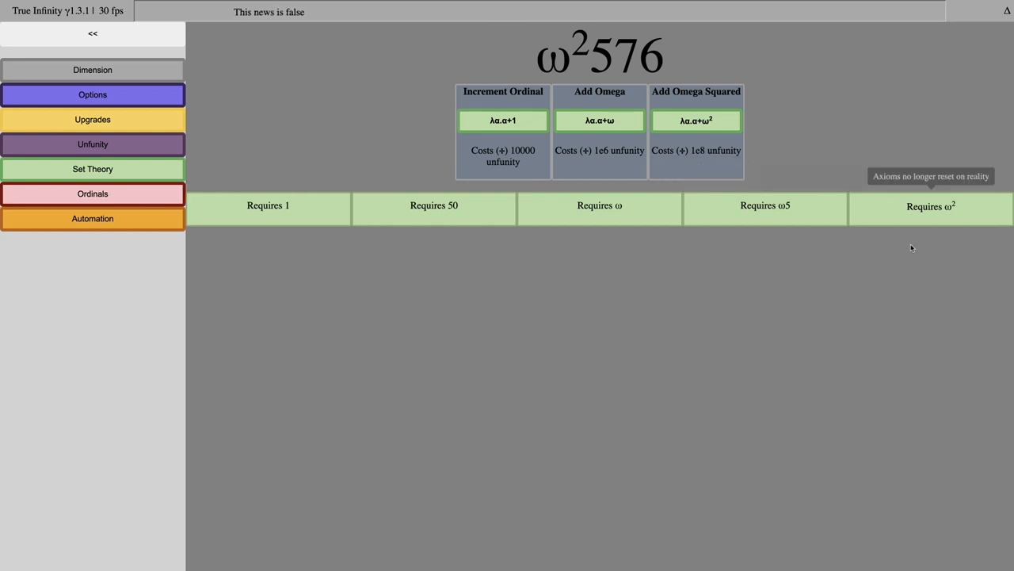
{"action": "left_click", "coordinate": [93, 218]}
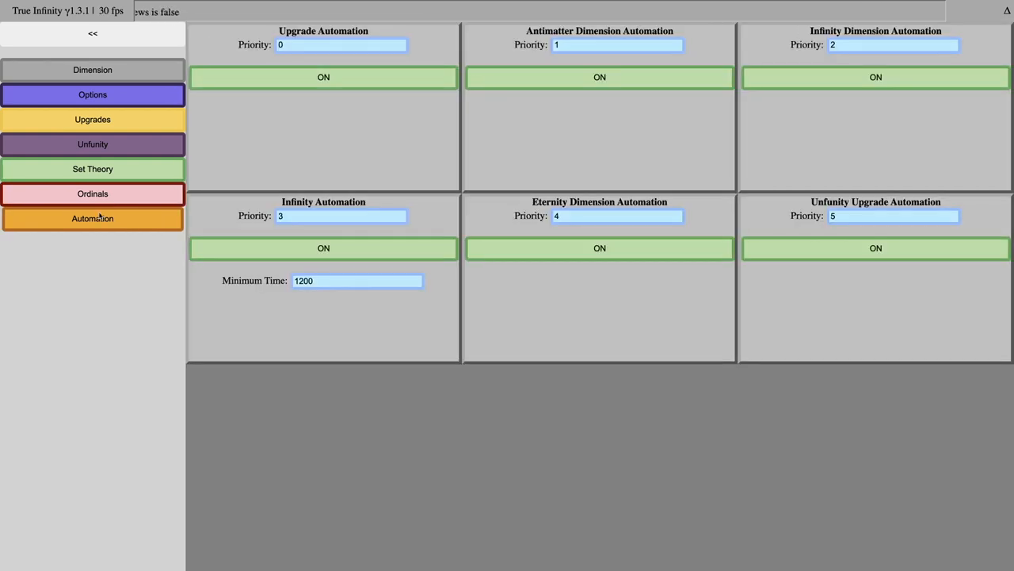